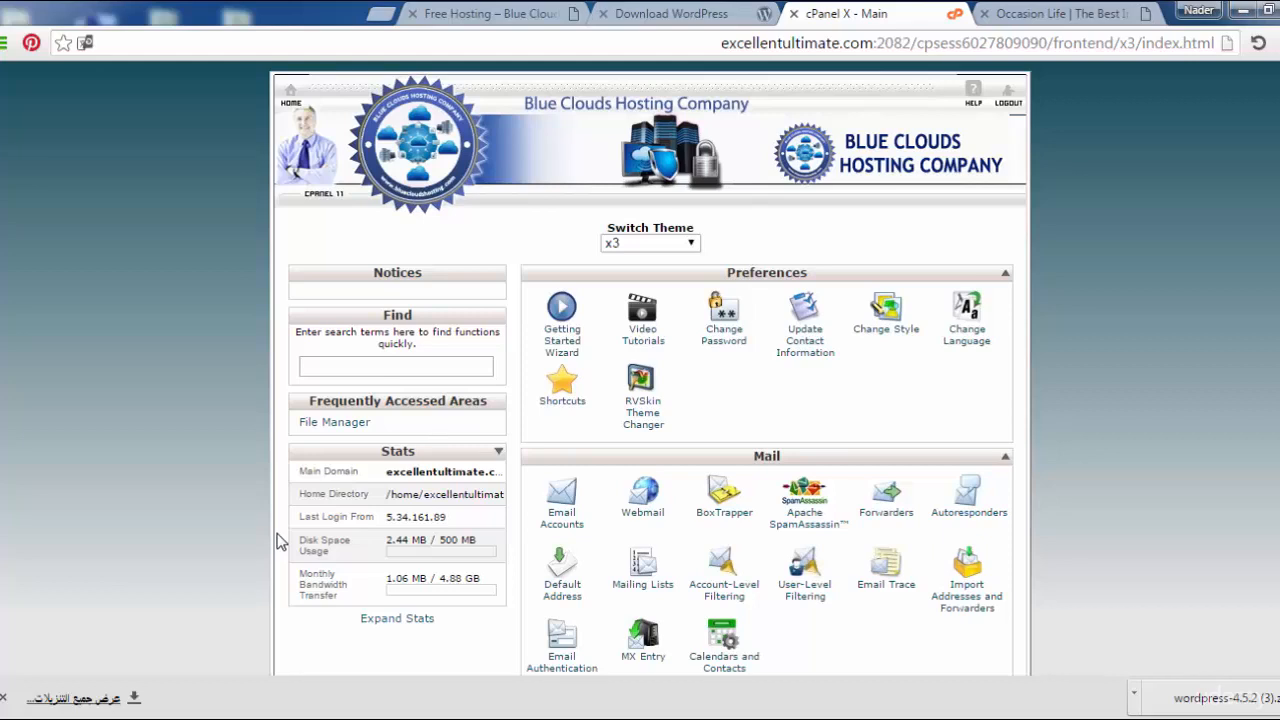
# Open File Manager on the public_html web root
pyautogui.click(396, 366)
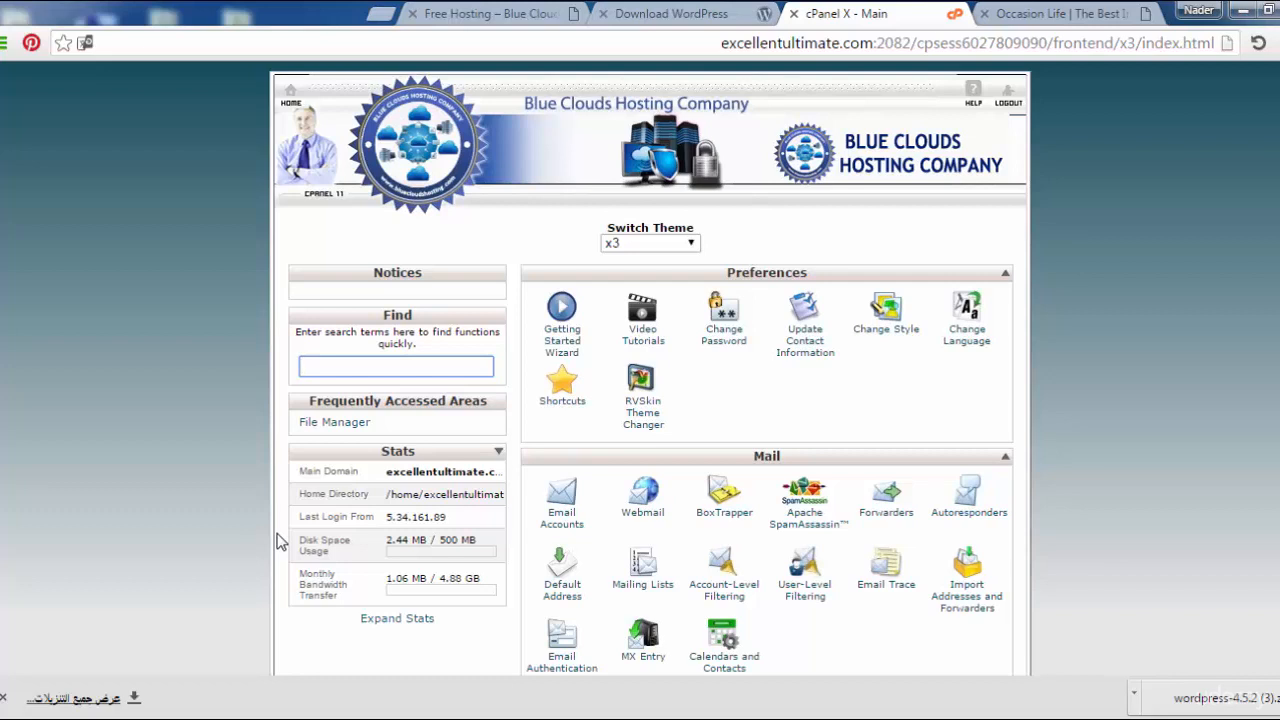
pyautogui.click(397, 366)
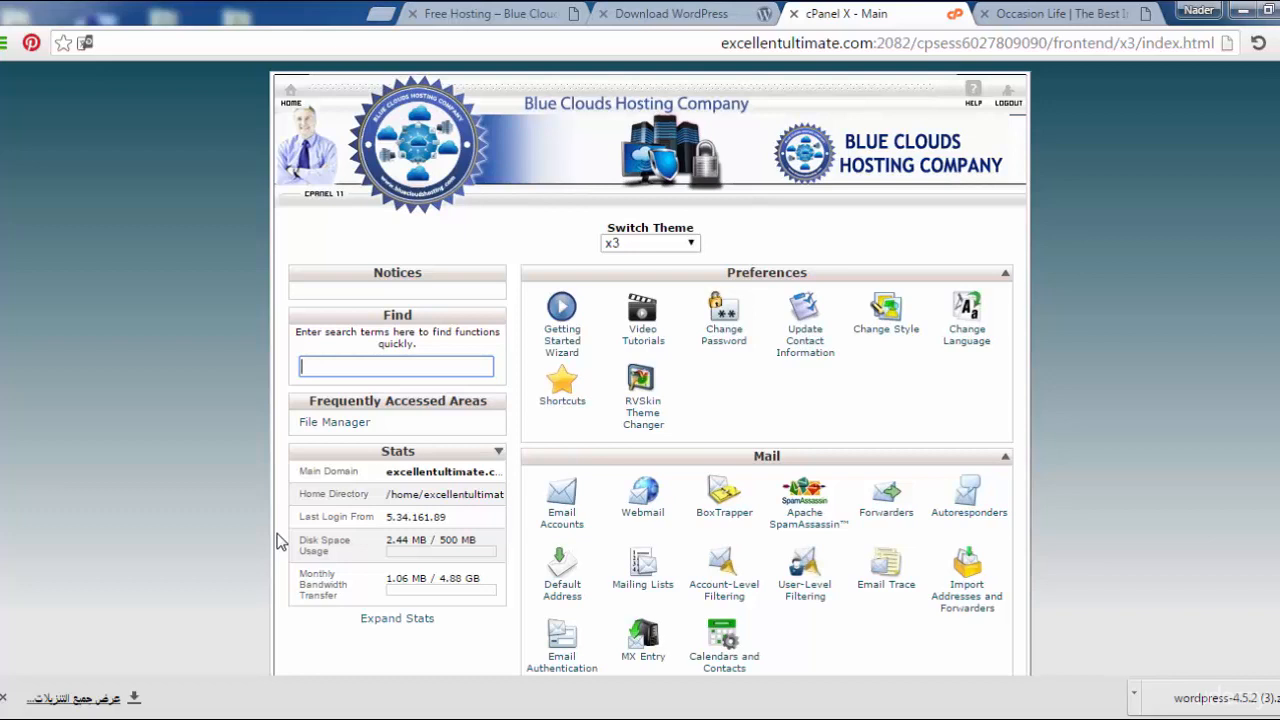
pyautogui.moveTo(1156, 432)
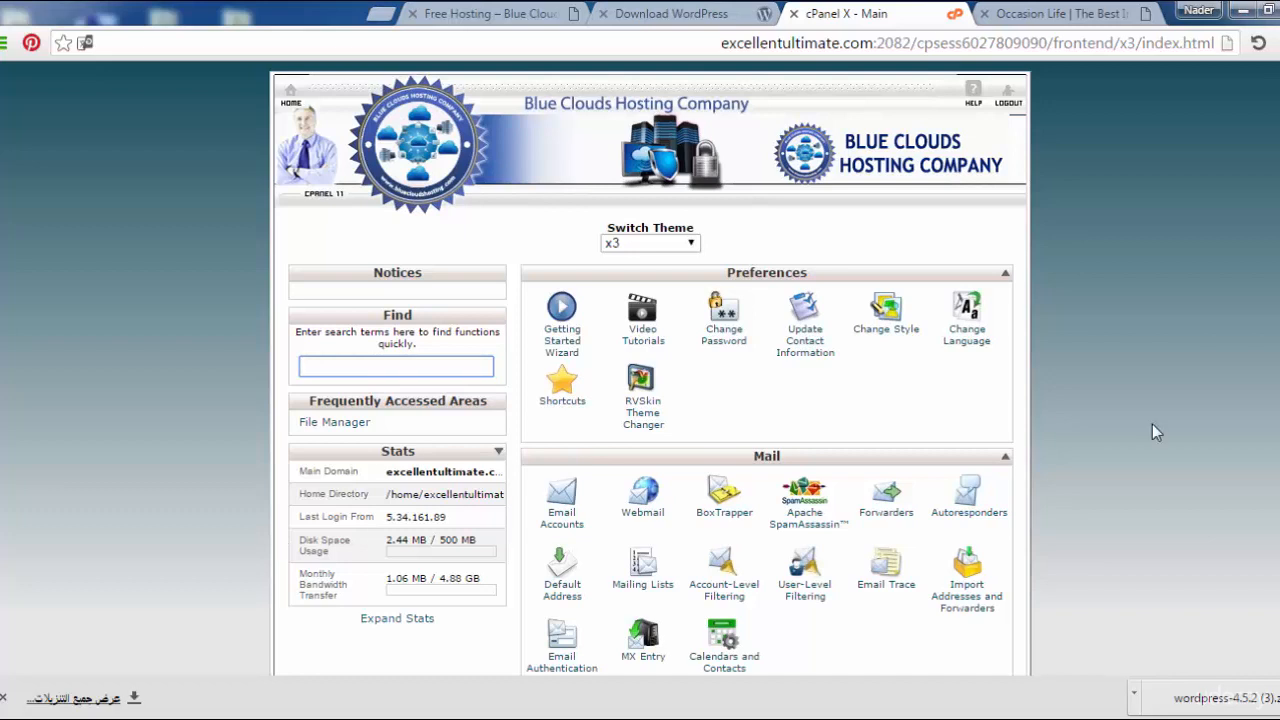
pyautogui.scroll(-3)
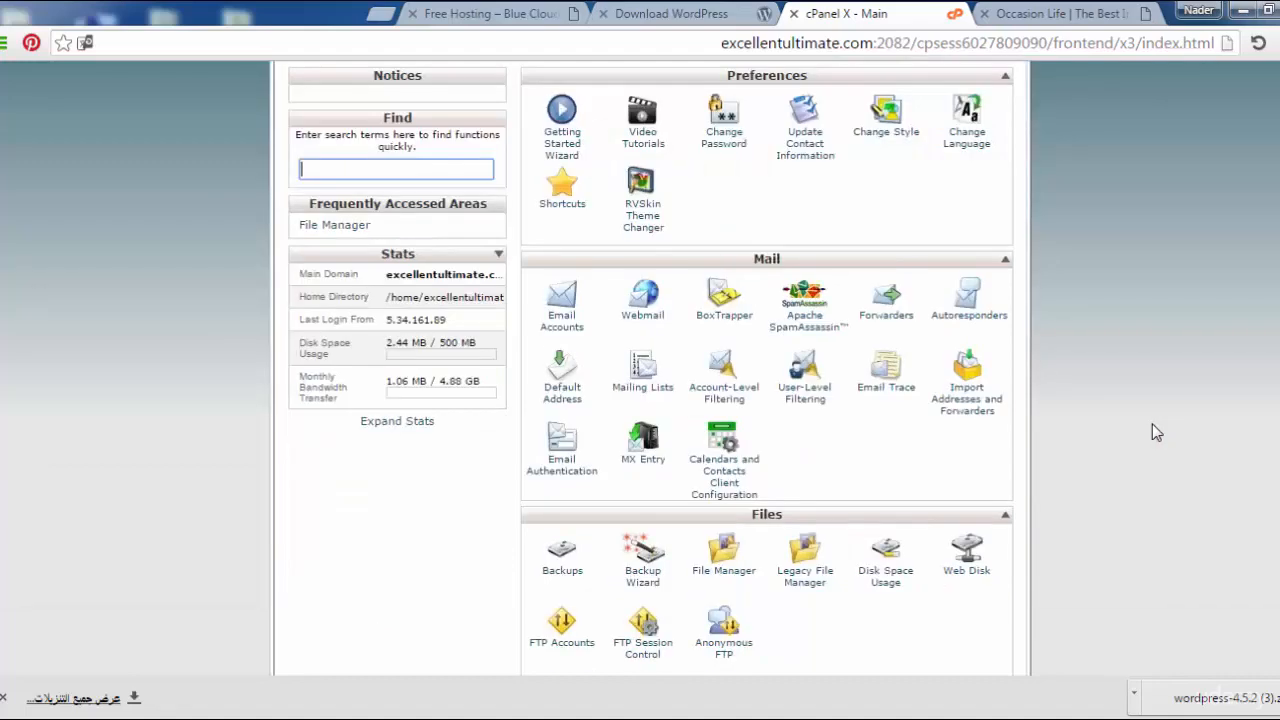
pyautogui.moveTo(723, 570)
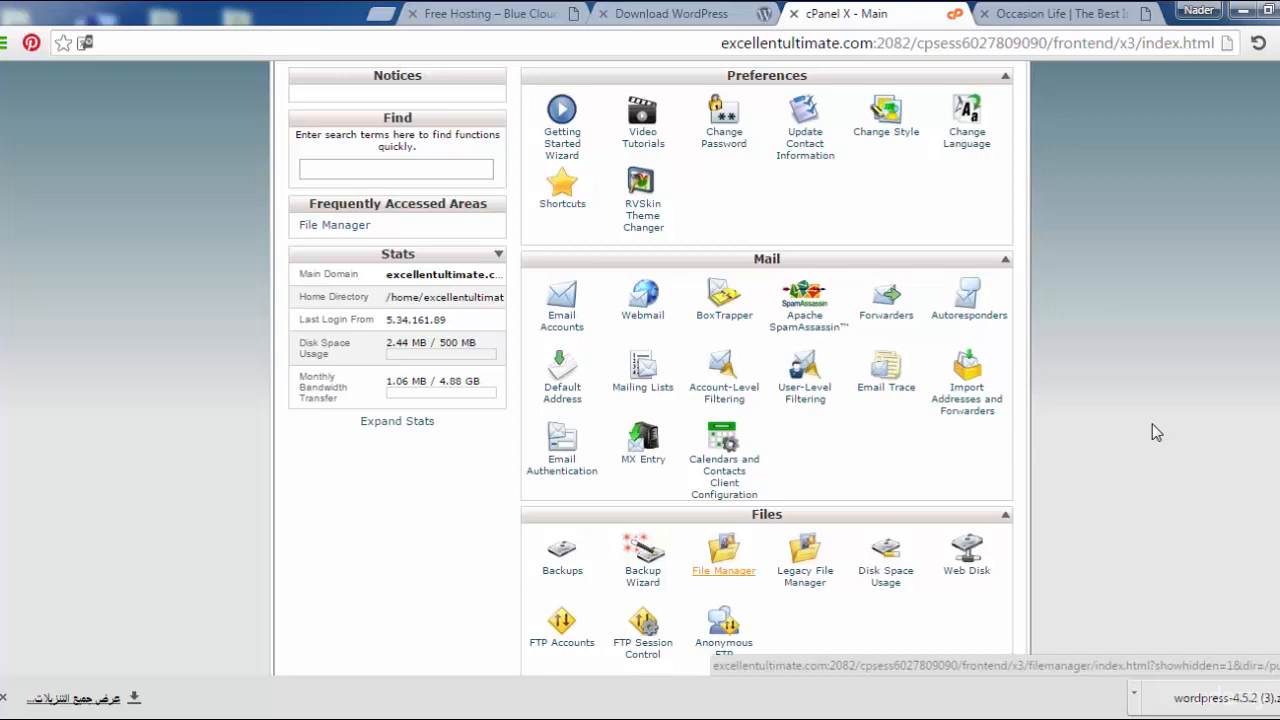
pyautogui.click(723, 548)
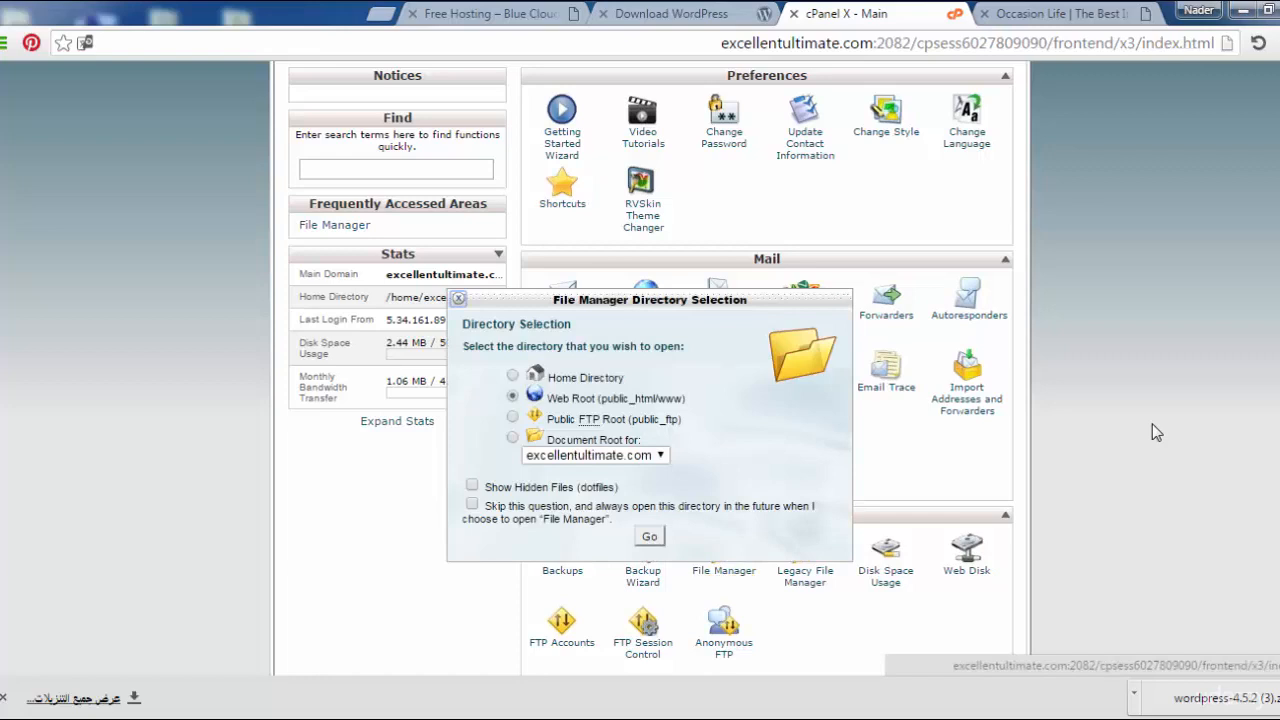
pyautogui.click(459, 299)
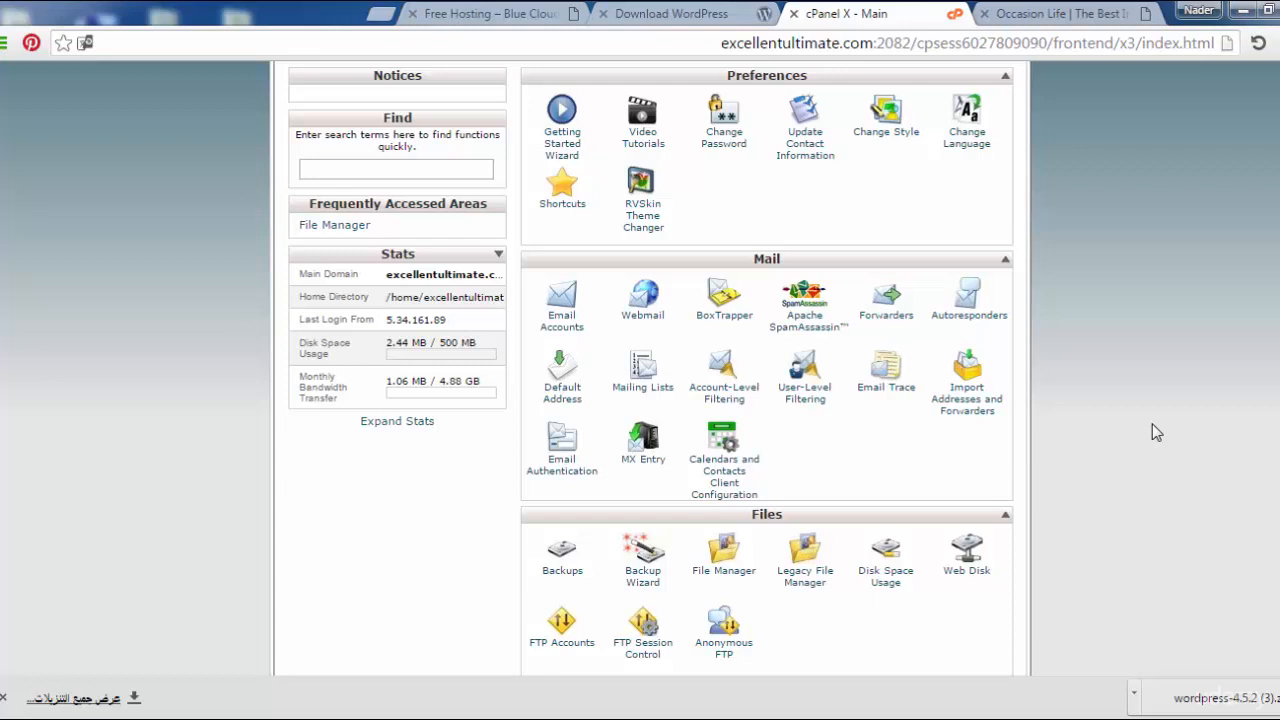
pyautogui.moveTo(562, 548)
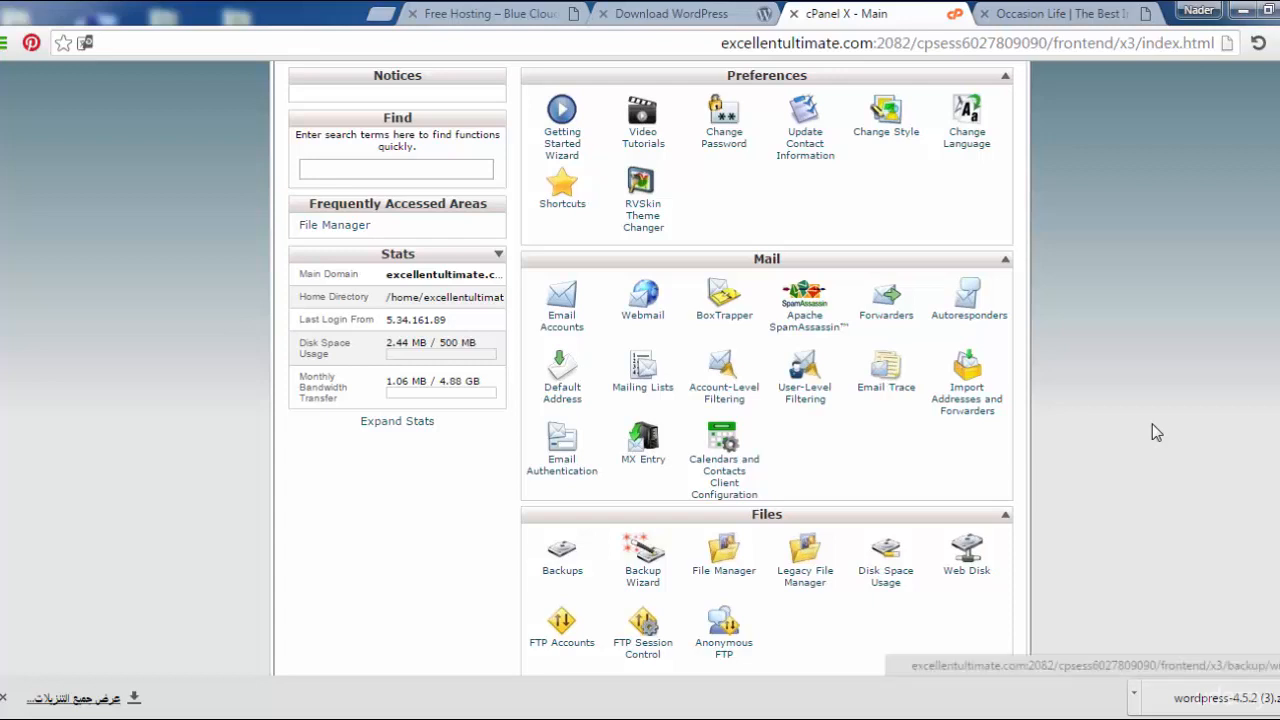
pyautogui.click(723, 555)
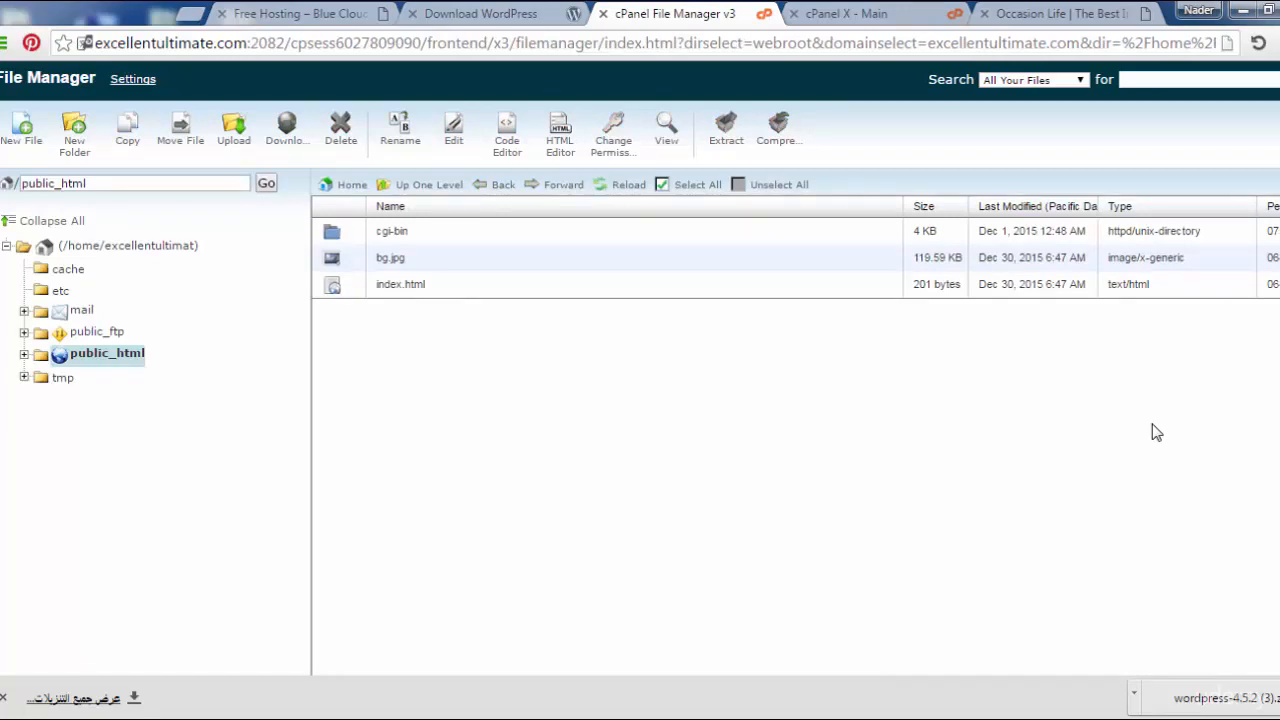
# Delete bg.jpg and index.html from public_html, leaving only cgi-bin
pyautogui.click(400, 284)
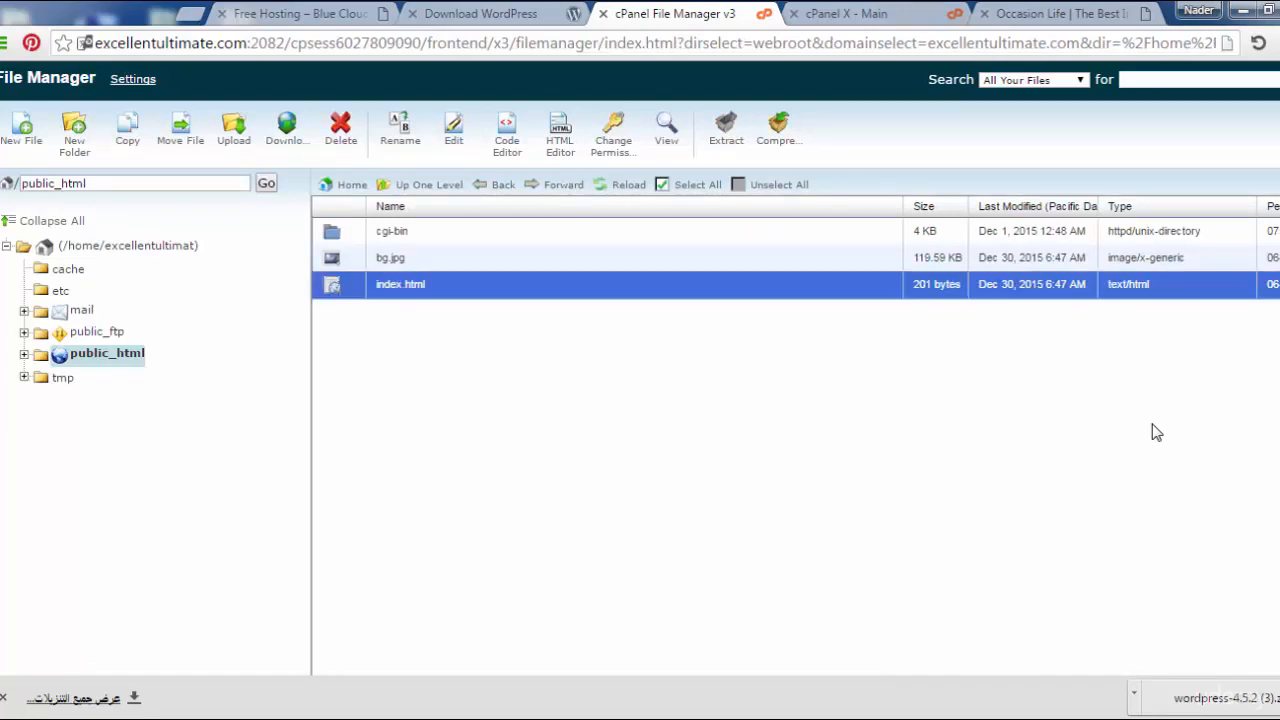
pyautogui.click(390, 257)
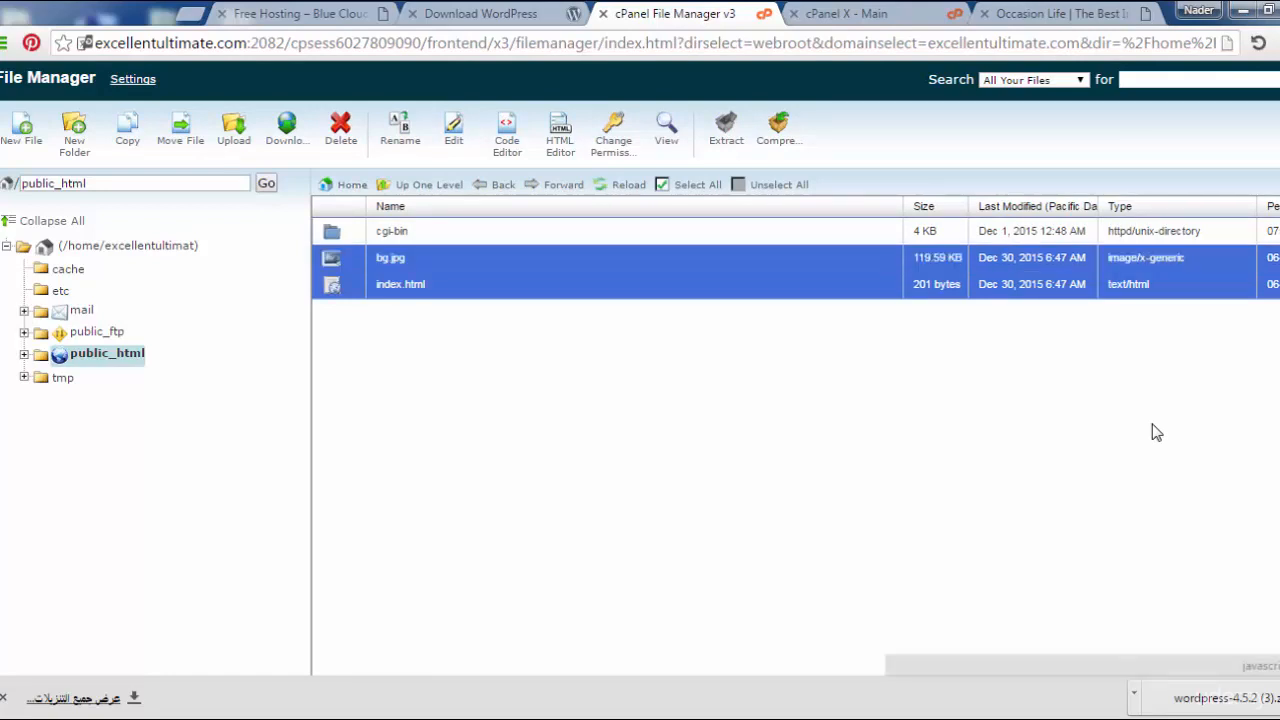
pyautogui.moveTo(340, 130)
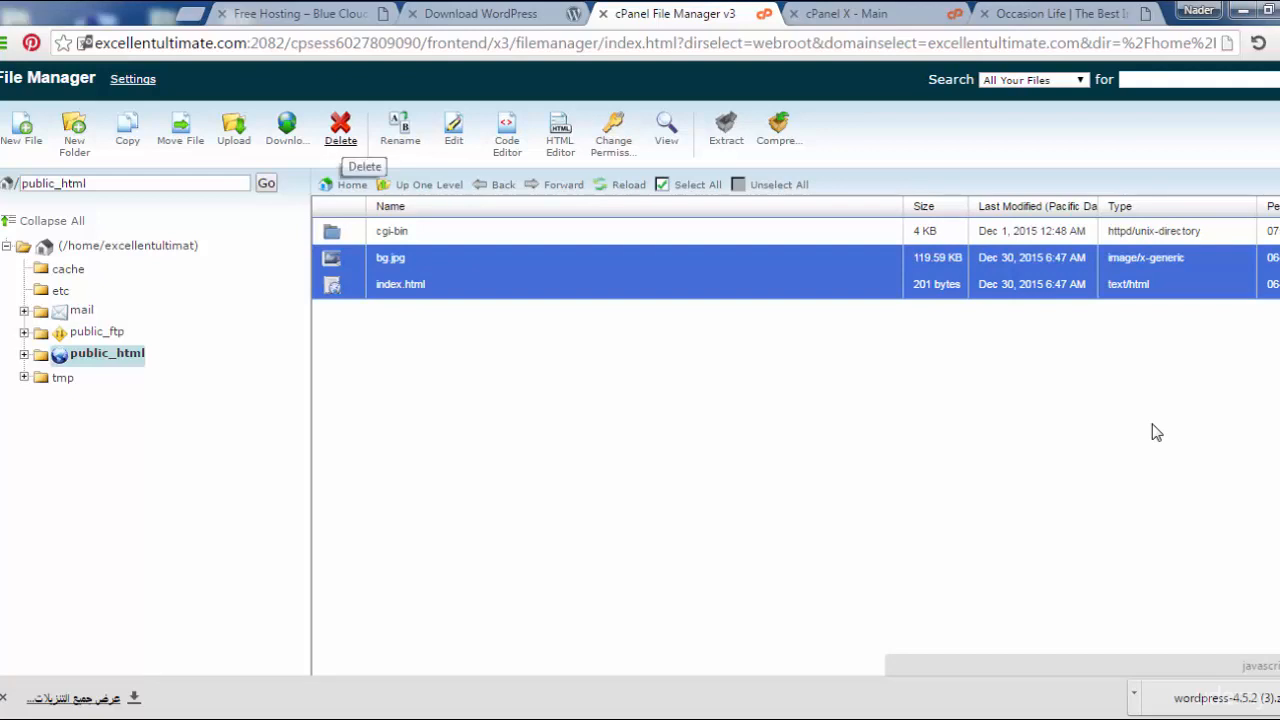
pyautogui.click(340, 128)
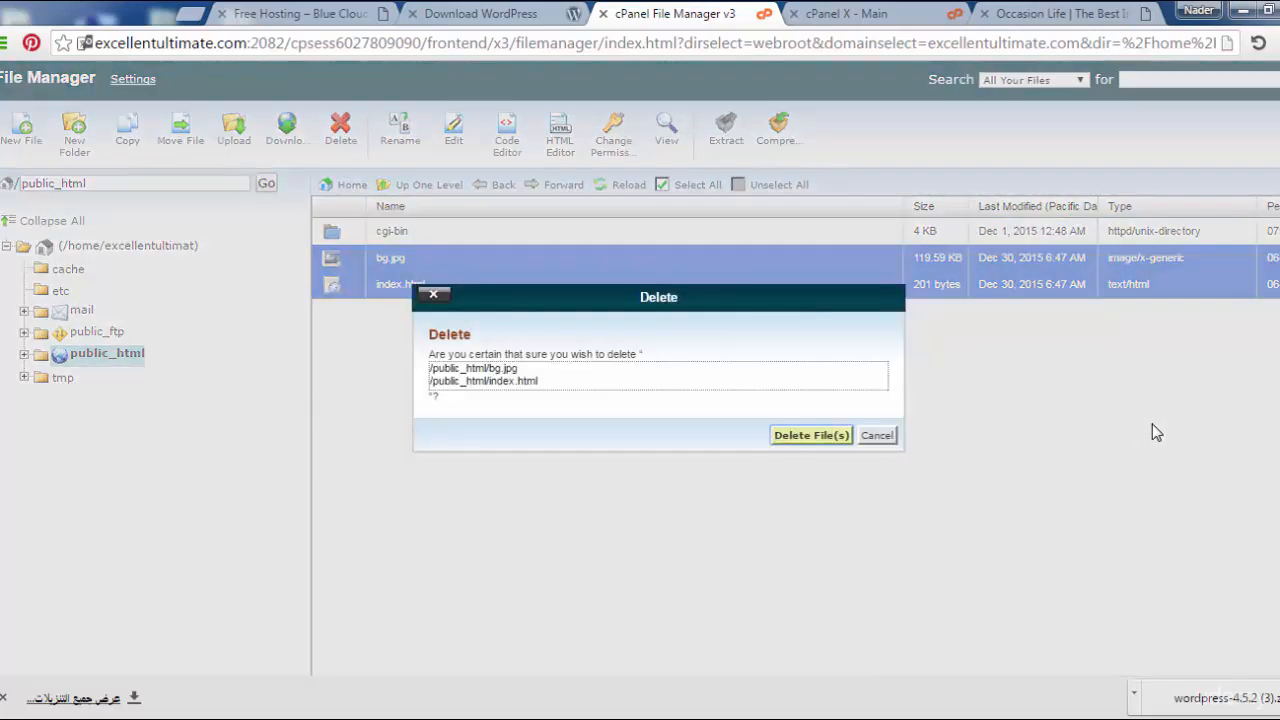
pyautogui.click(811, 435)
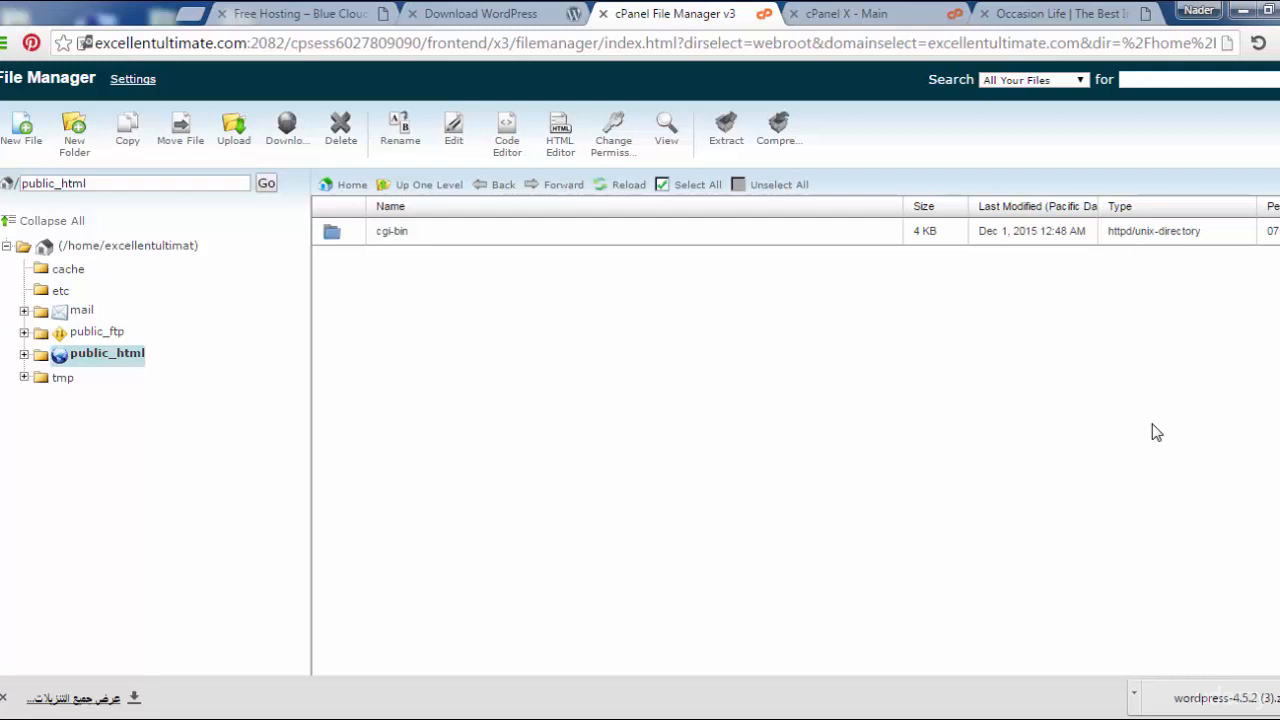
pyautogui.moveTo(233, 128)
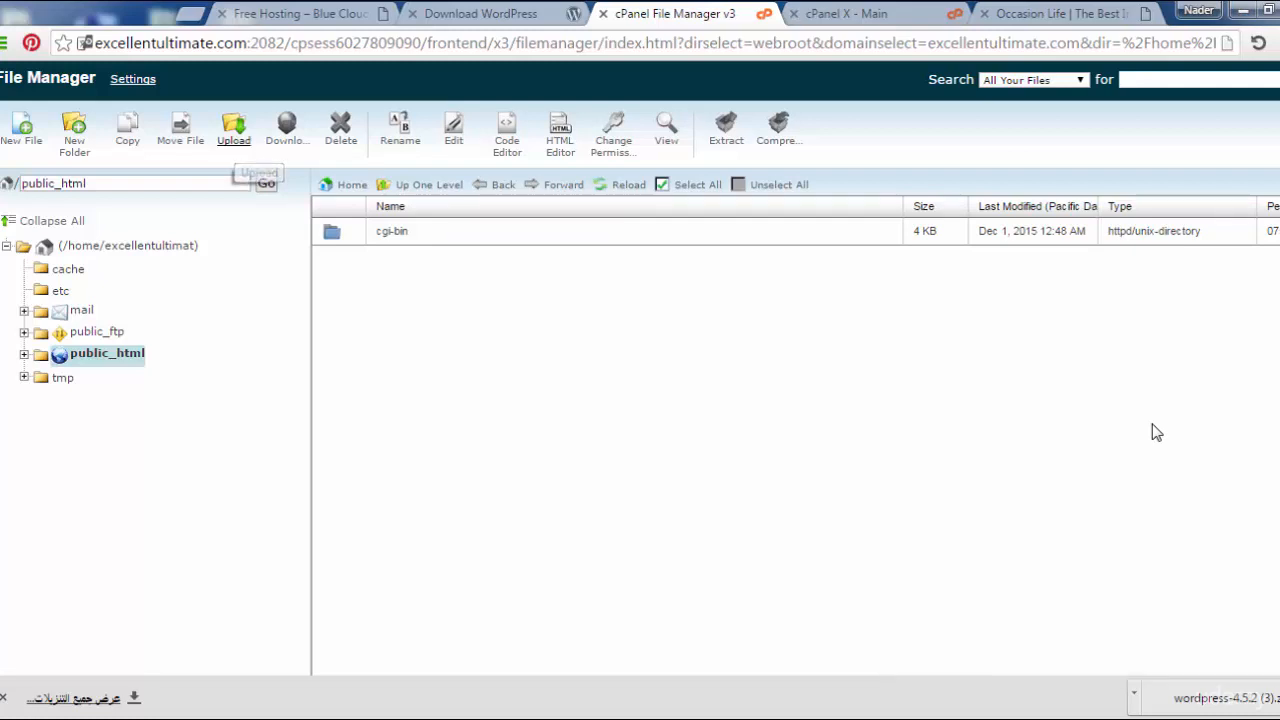
# Start an upload into public_html to bring up the file chooser
pyautogui.click(233, 130)
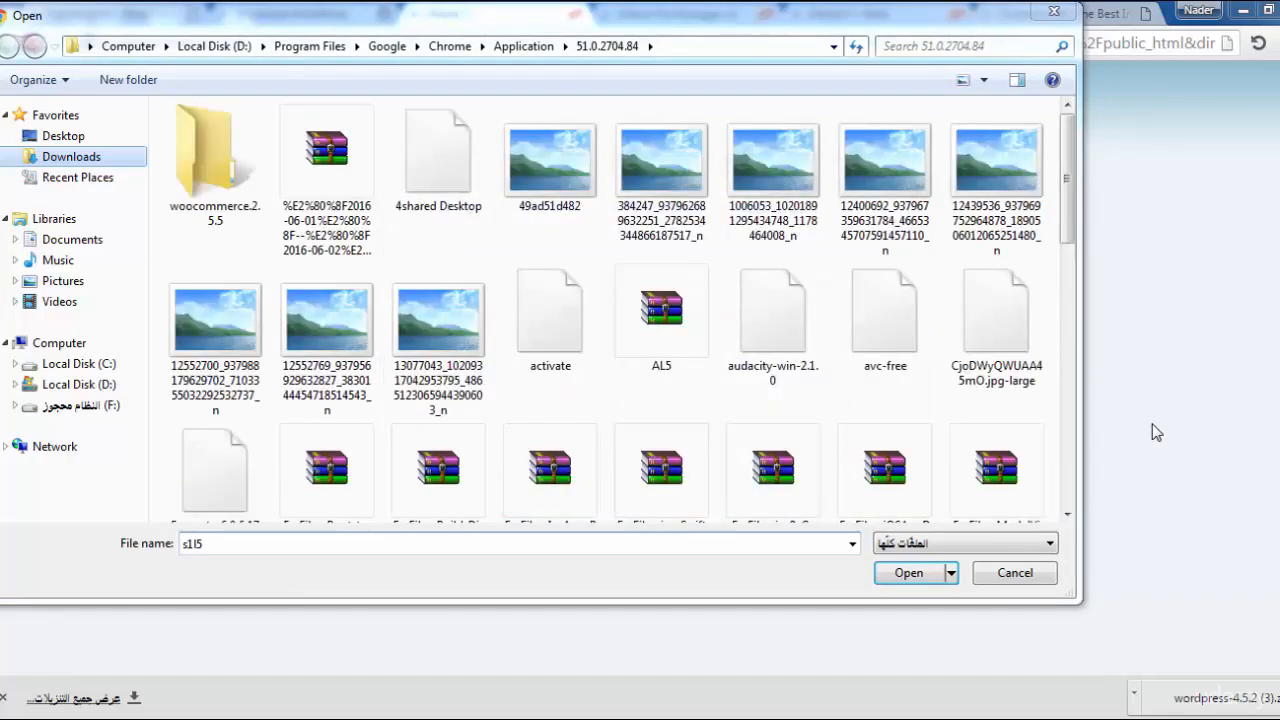
# Pick the wordpress-4.5.2 zip from Downloads as the upload file
pyautogui.click(71, 156)
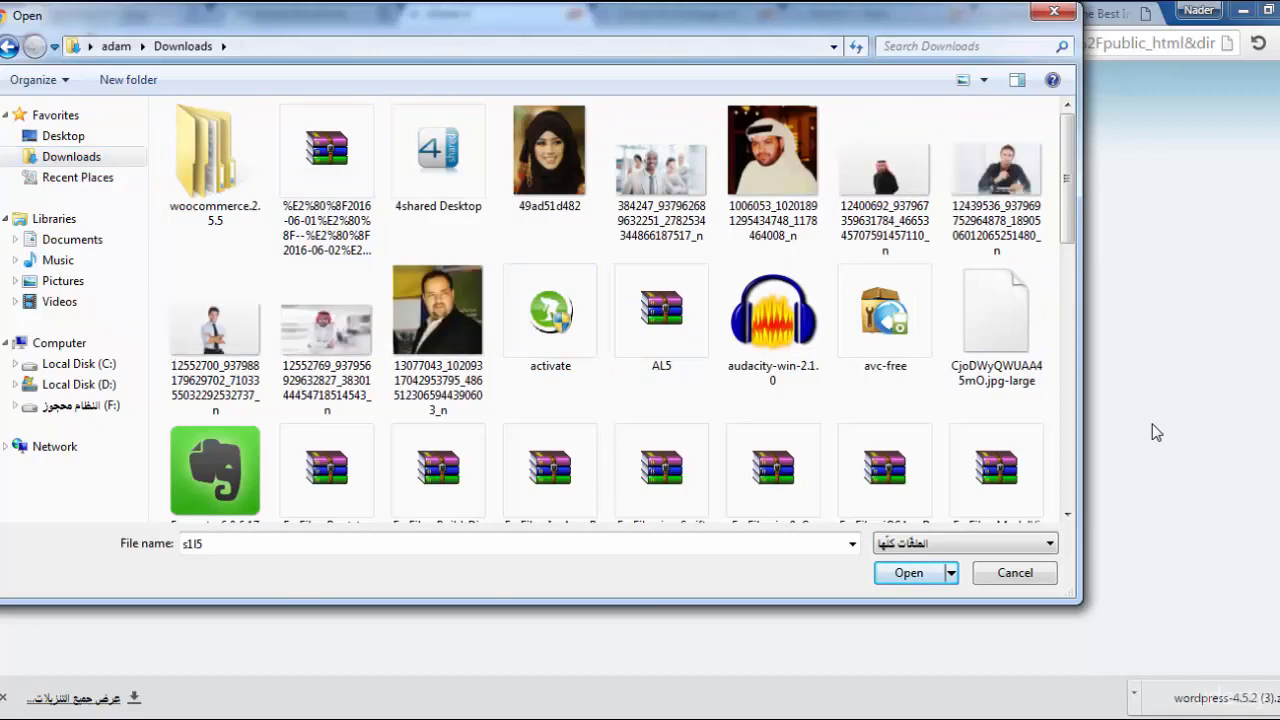
pyautogui.scroll(-3)
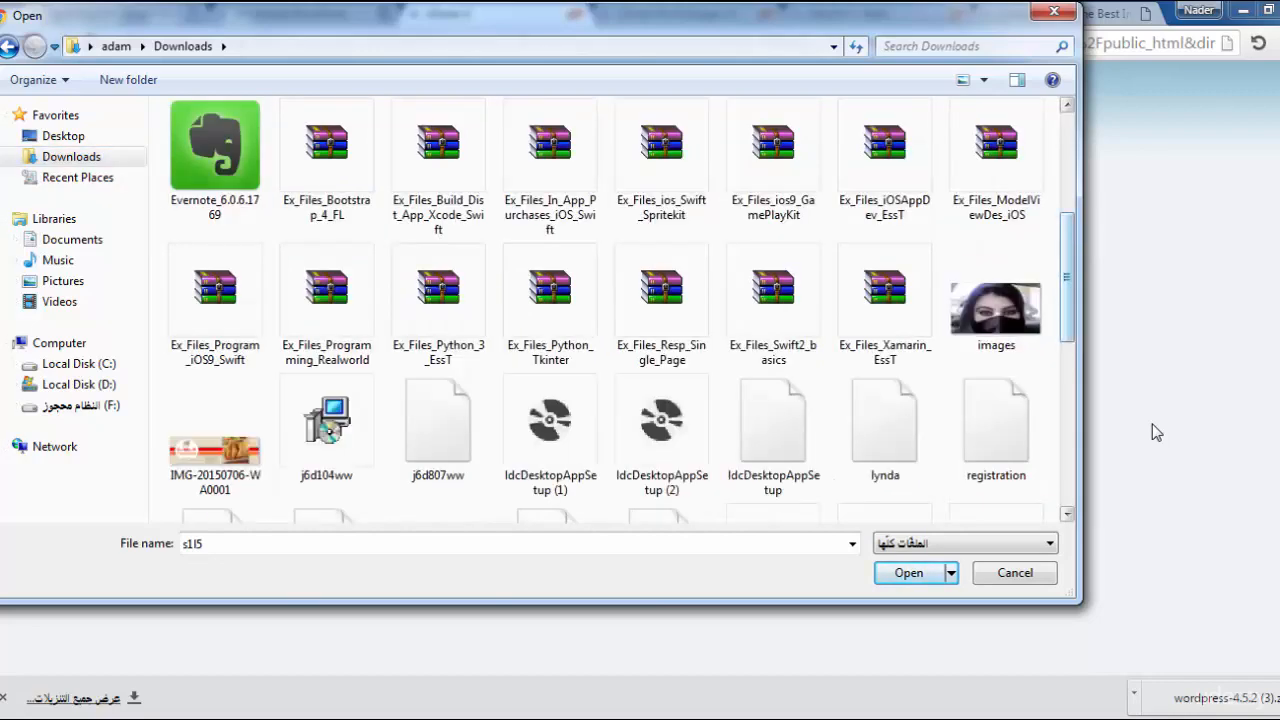
pyautogui.scroll(-3)
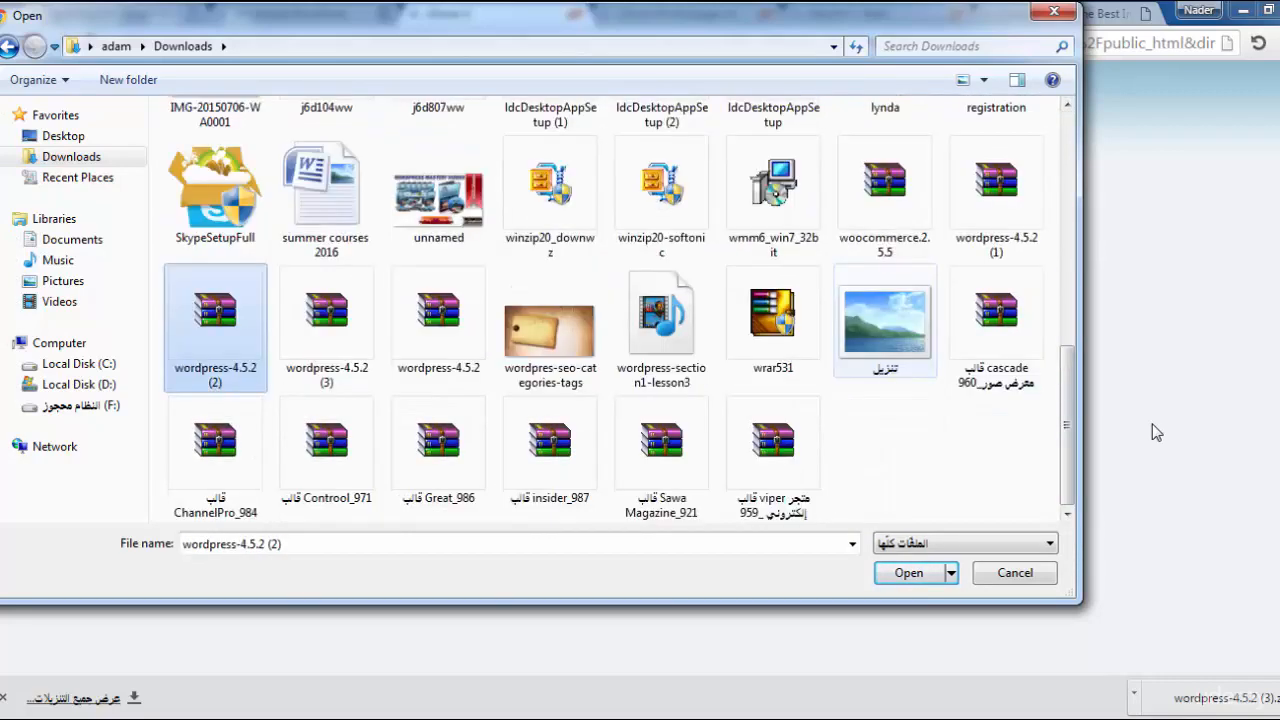
pyautogui.click(438, 311)
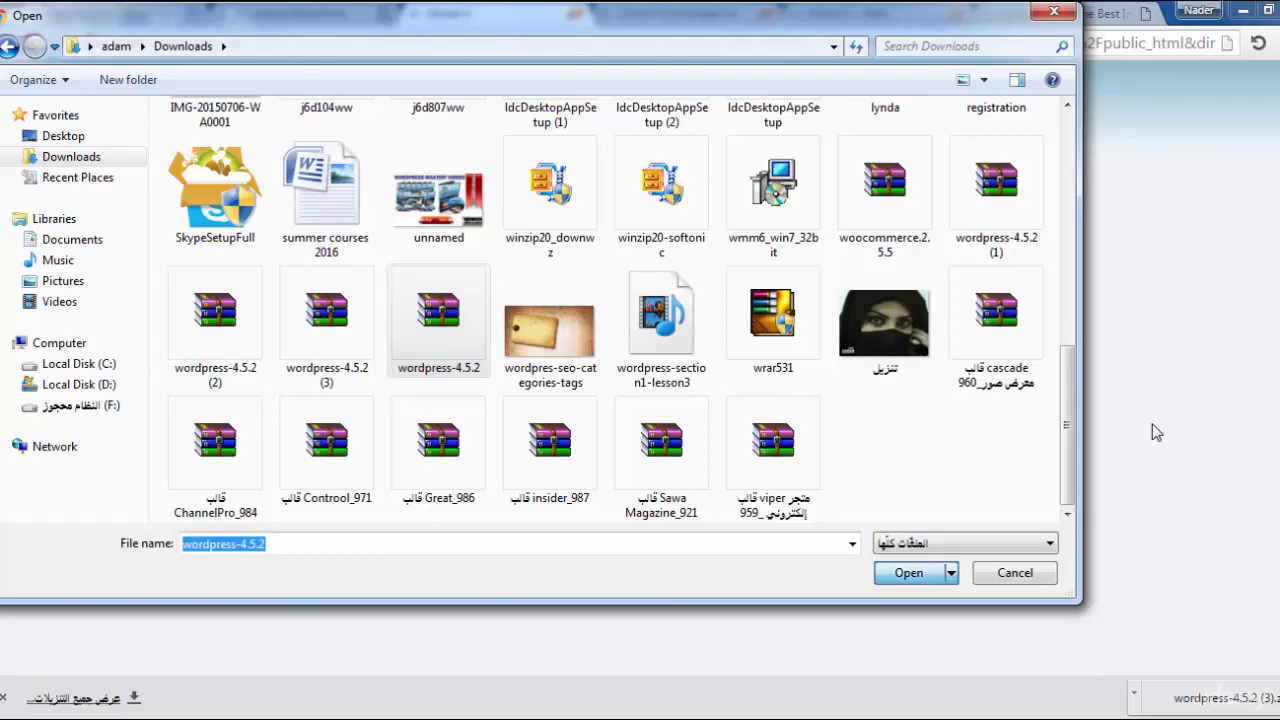
pyautogui.click(908, 572)
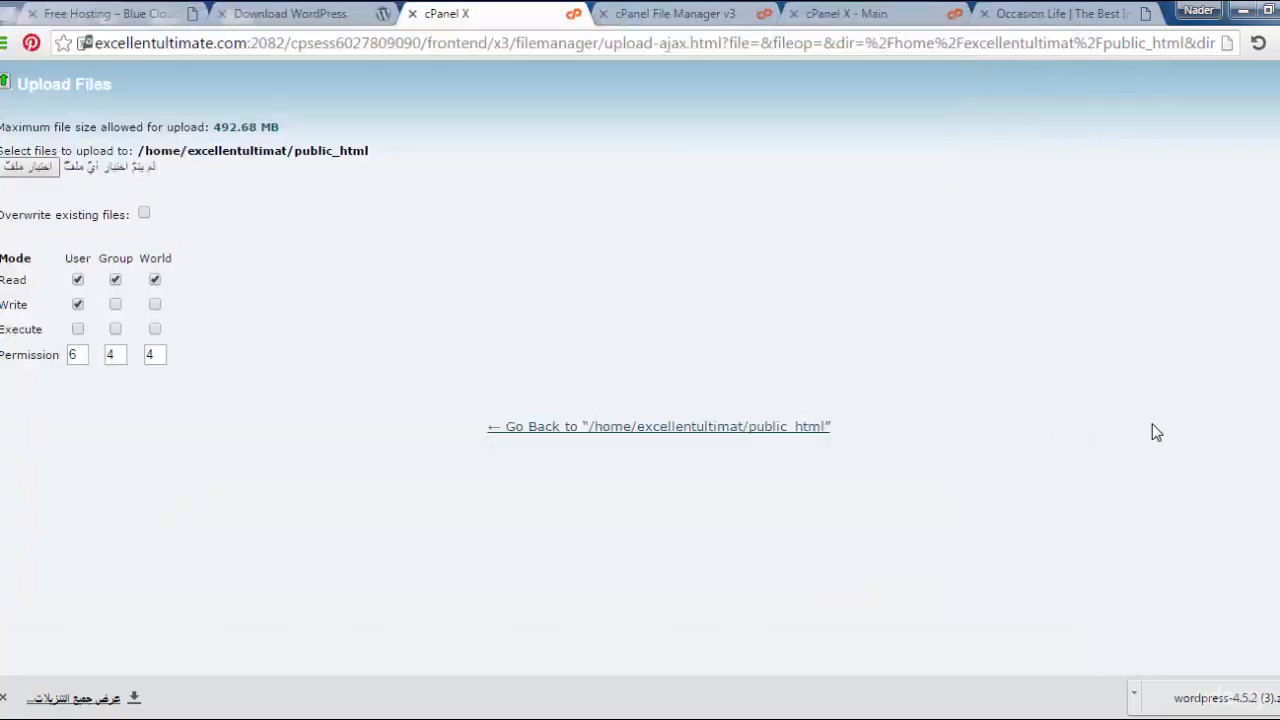
# Wait for wordpress-4.5.2.zip to finish uploading, allowance dropping to 484.64 MB
pyautogui.click(28, 166)
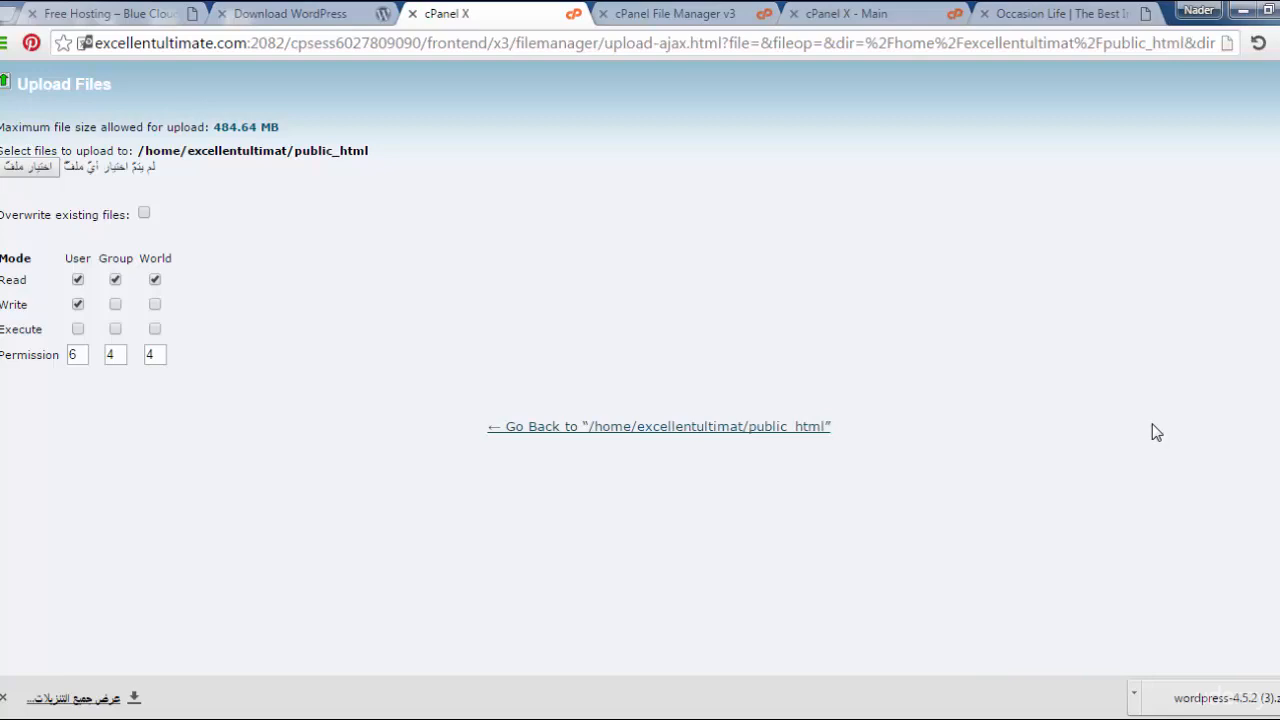
# Return to public_html, reload, and select wordpress-4.5.2.zip (8.03 MB)
pyautogui.click(658, 426)
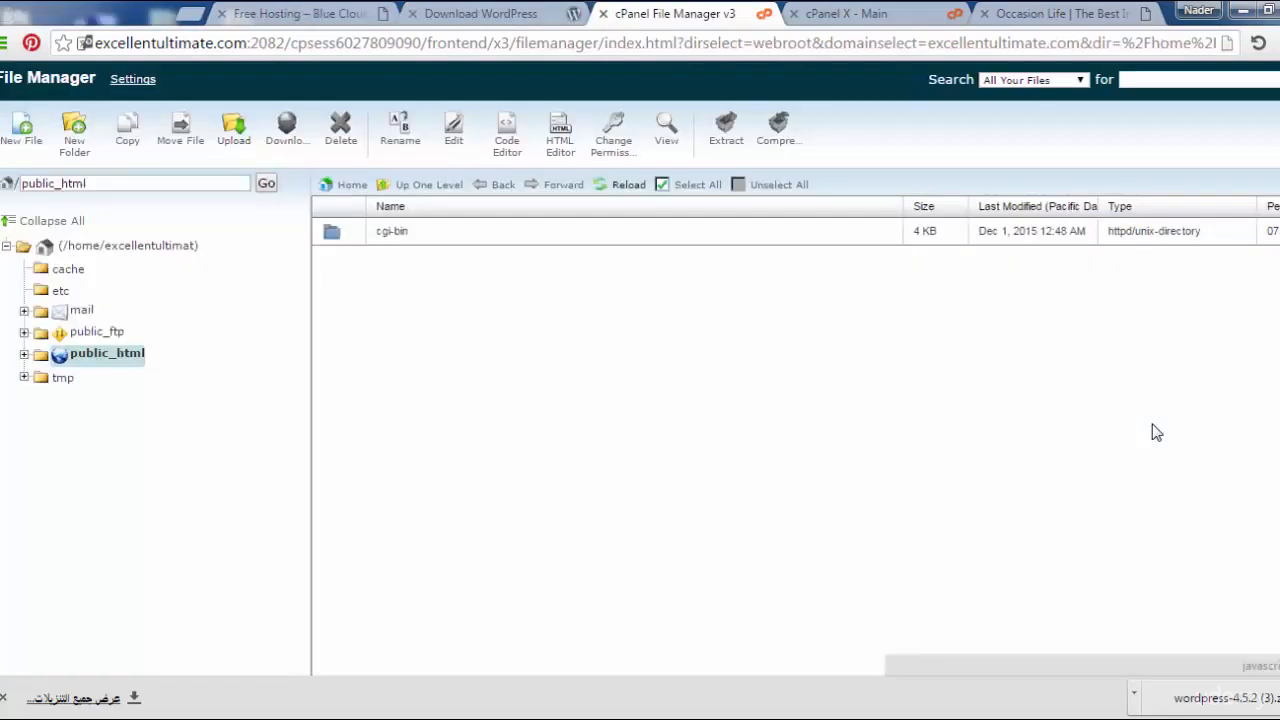
pyautogui.click(628, 184)
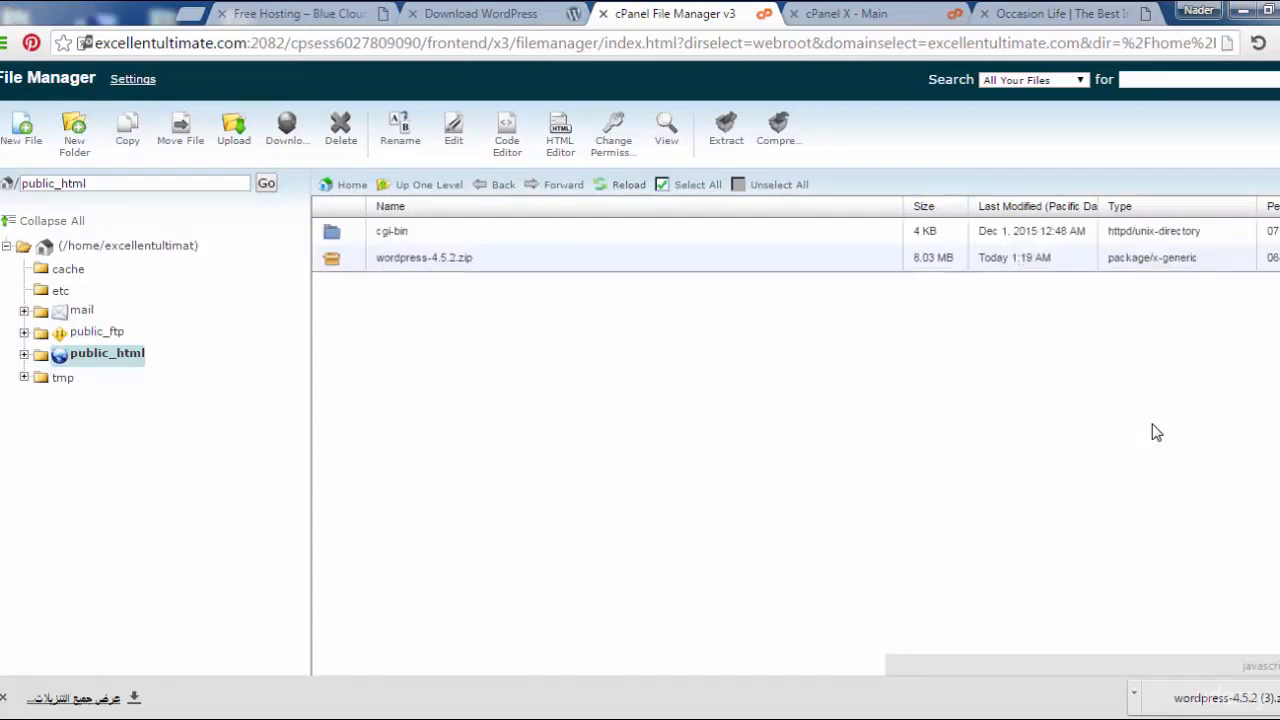
pyautogui.click(424, 257)
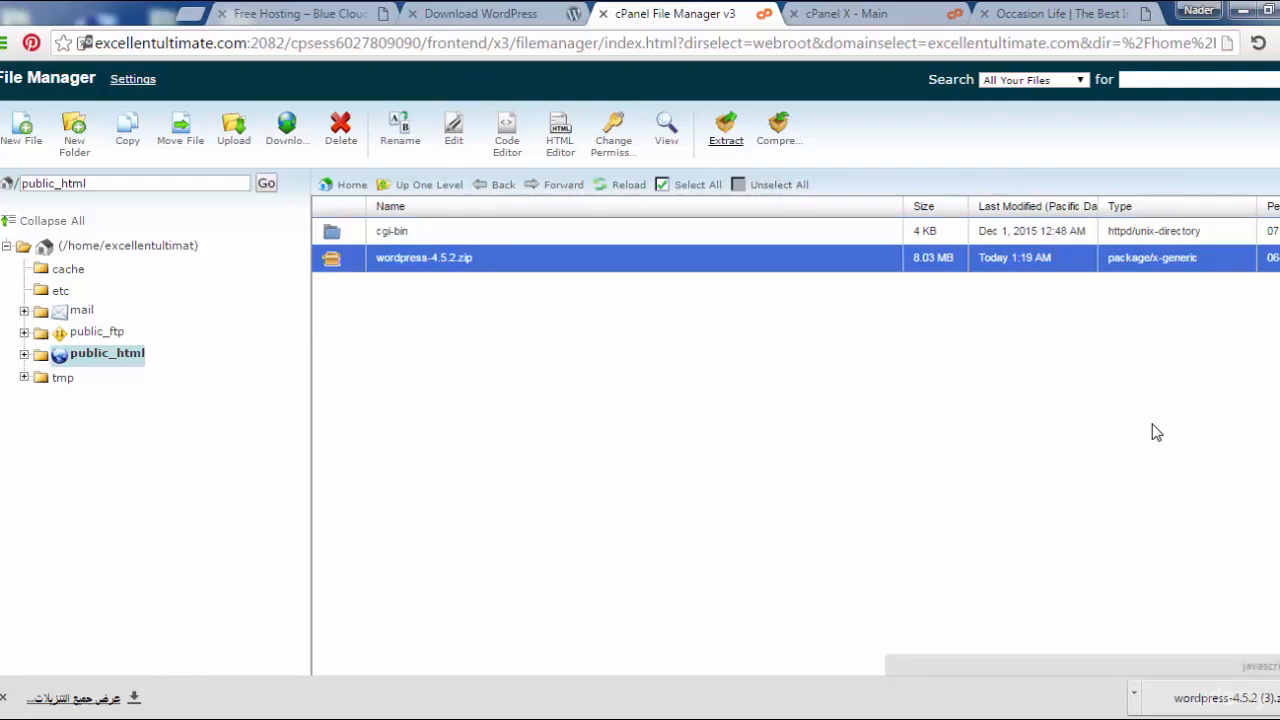
# Extract wordpress-4.5.2.zip into /public_html, creating the wordpress folder
pyautogui.click(725, 127)
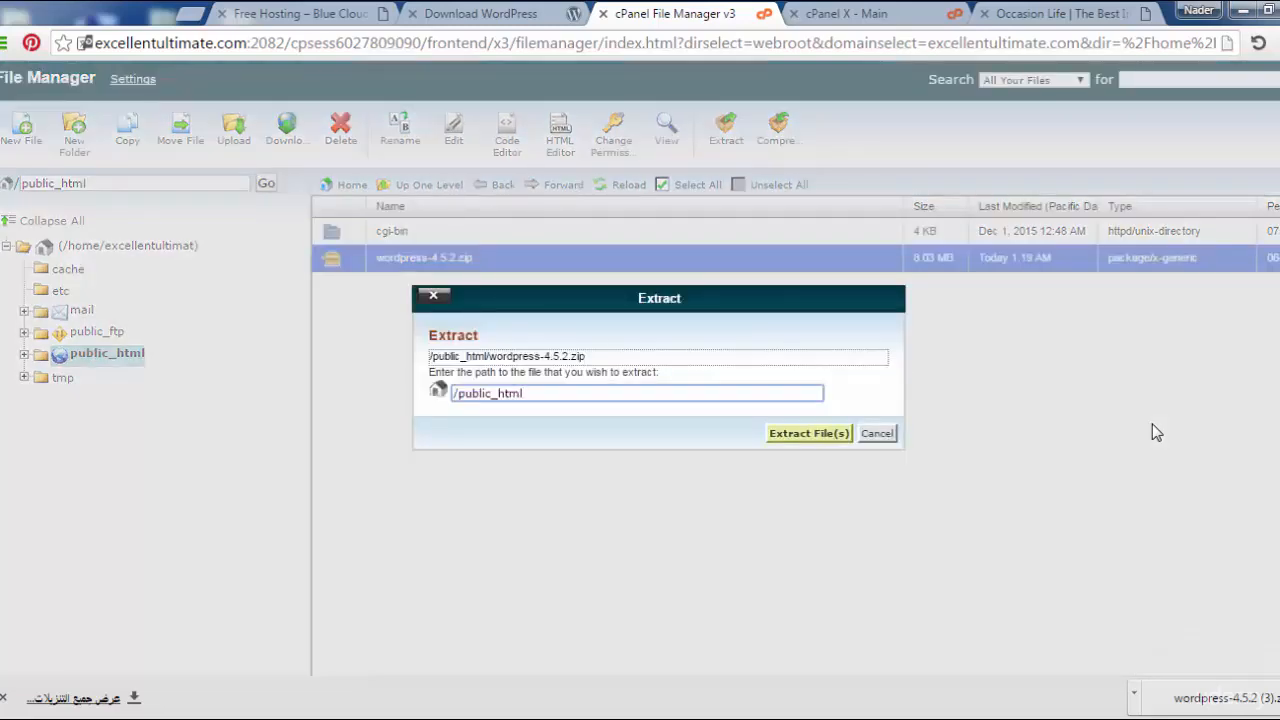
pyautogui.click(809, 433)
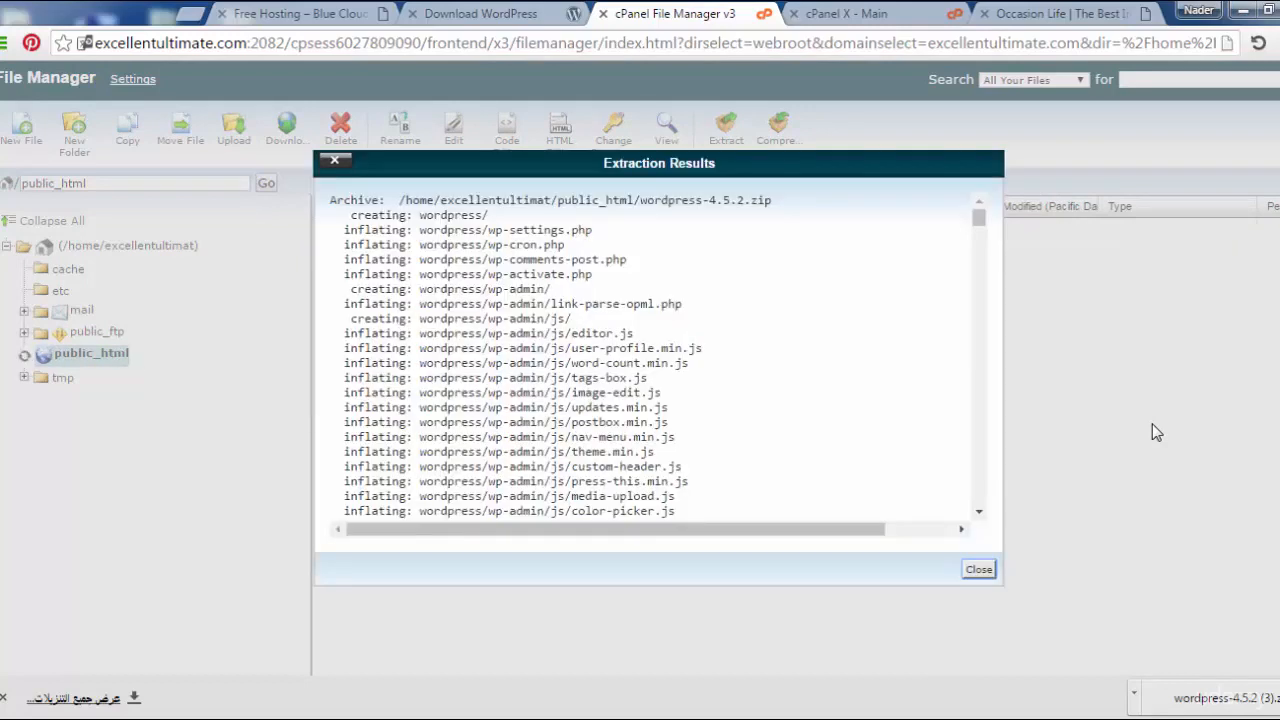
pyautogui.click(24, 353)
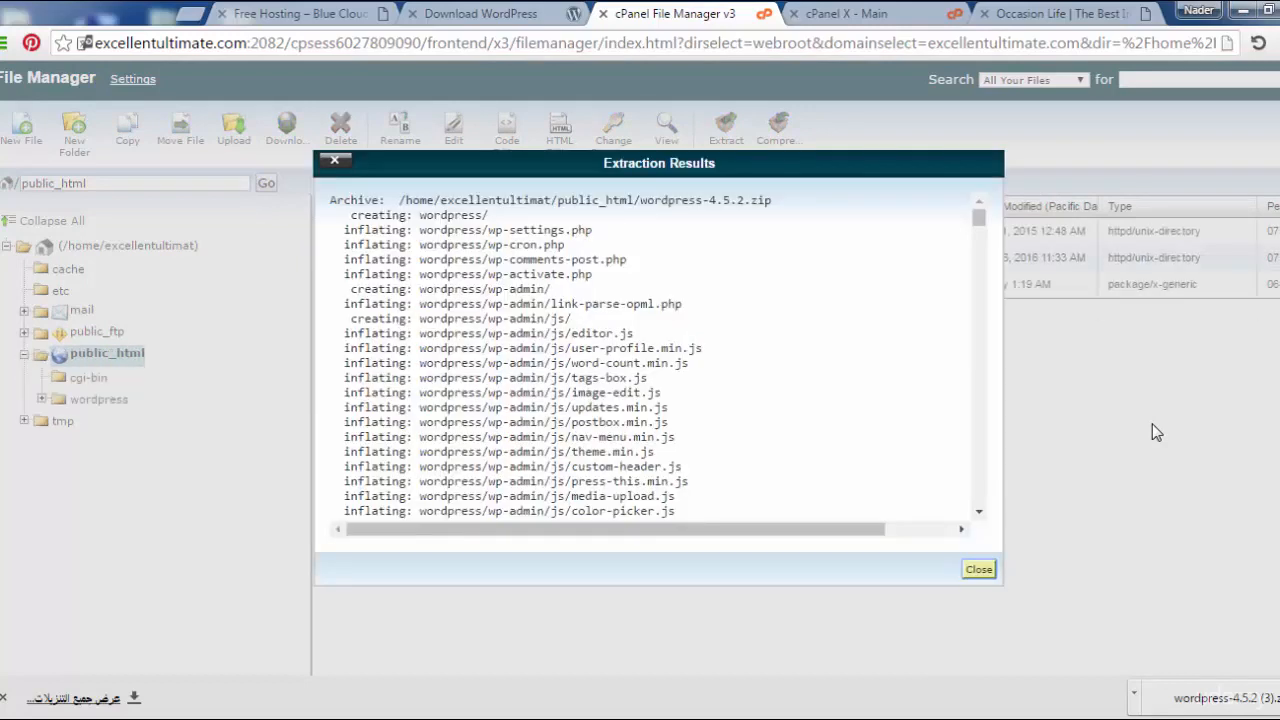
pyautogui.click(978, 569)
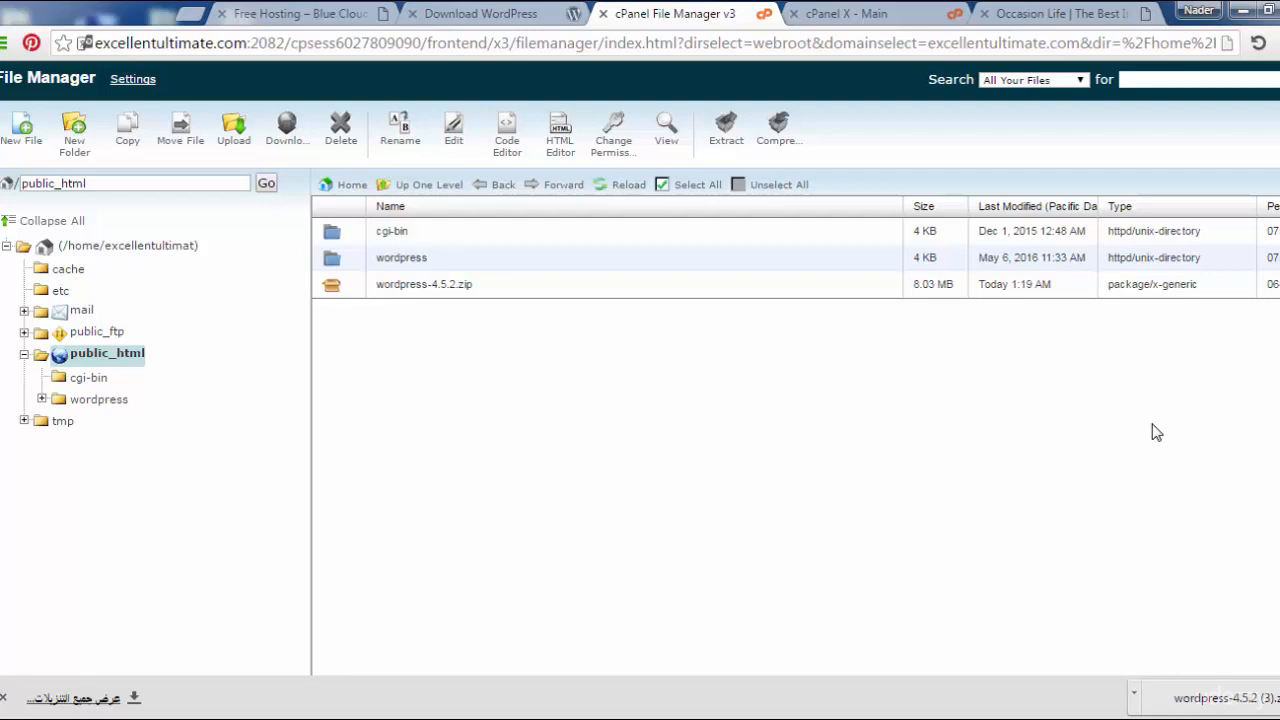
# Open the wordpress folder and select all its files and folders
pyautogui.doubleClick(401, 257)
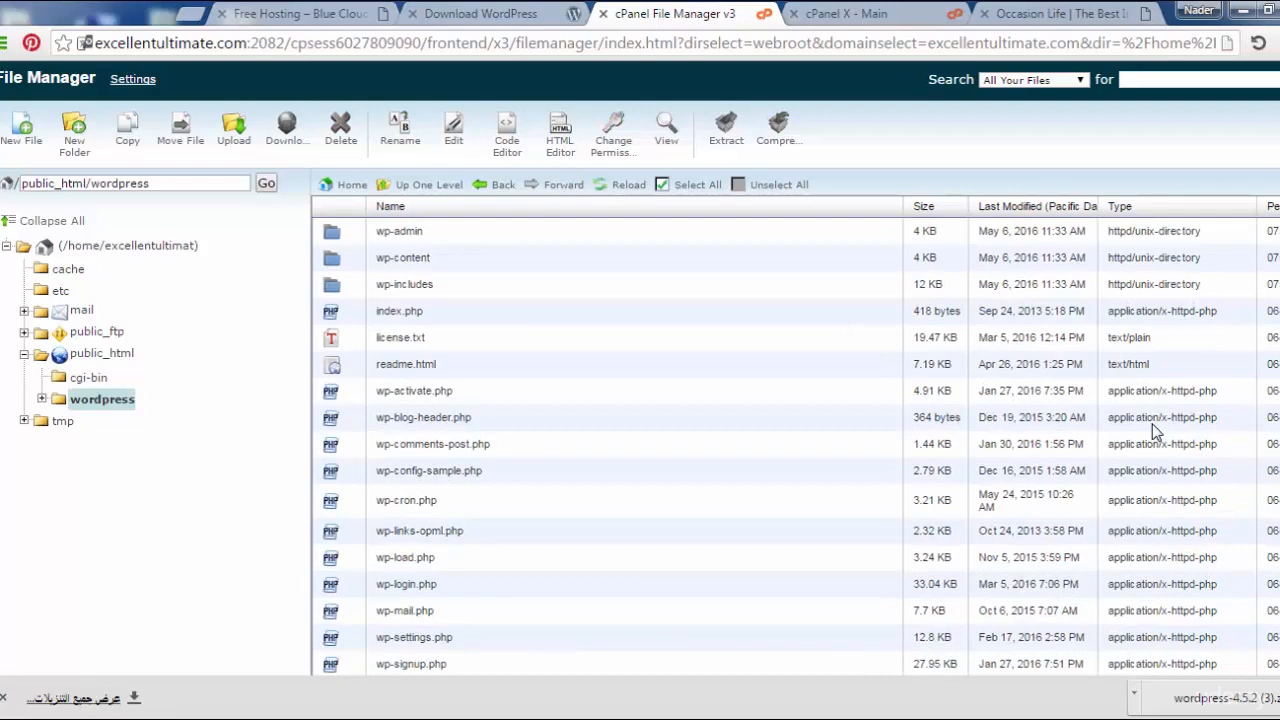
pyautogui.click(696, 184)
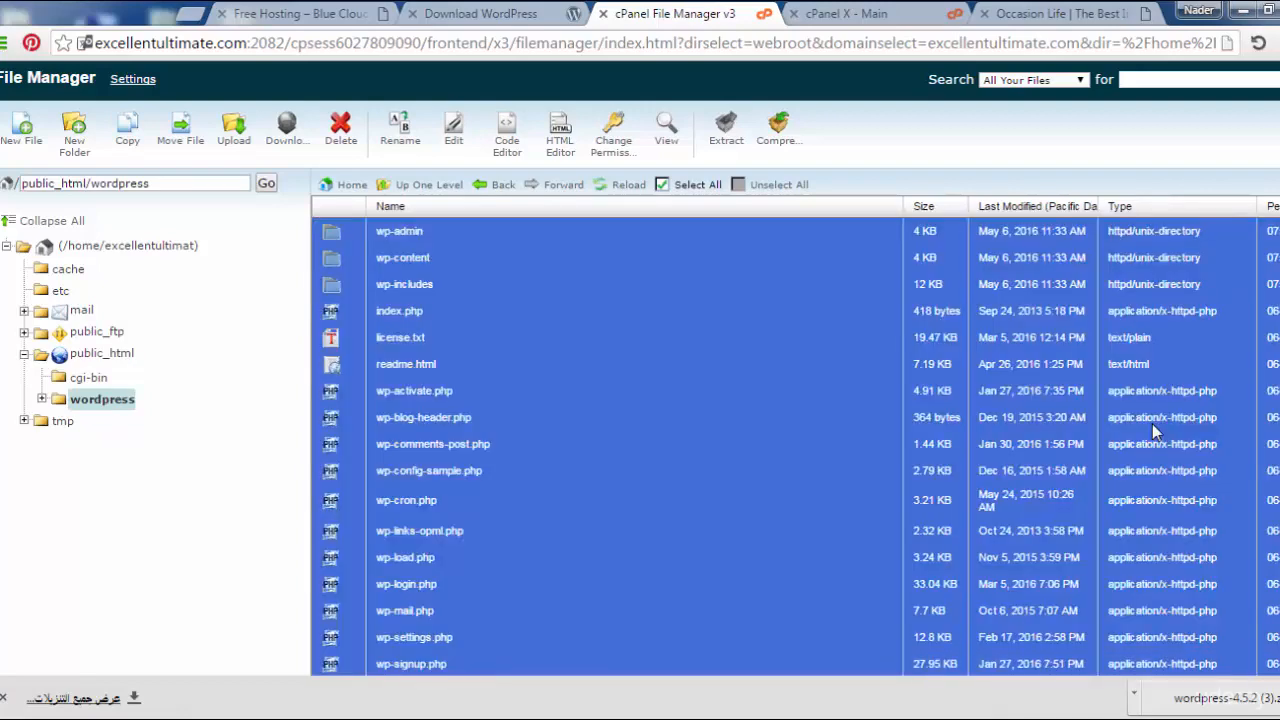
pyautogui.scroll(-3)
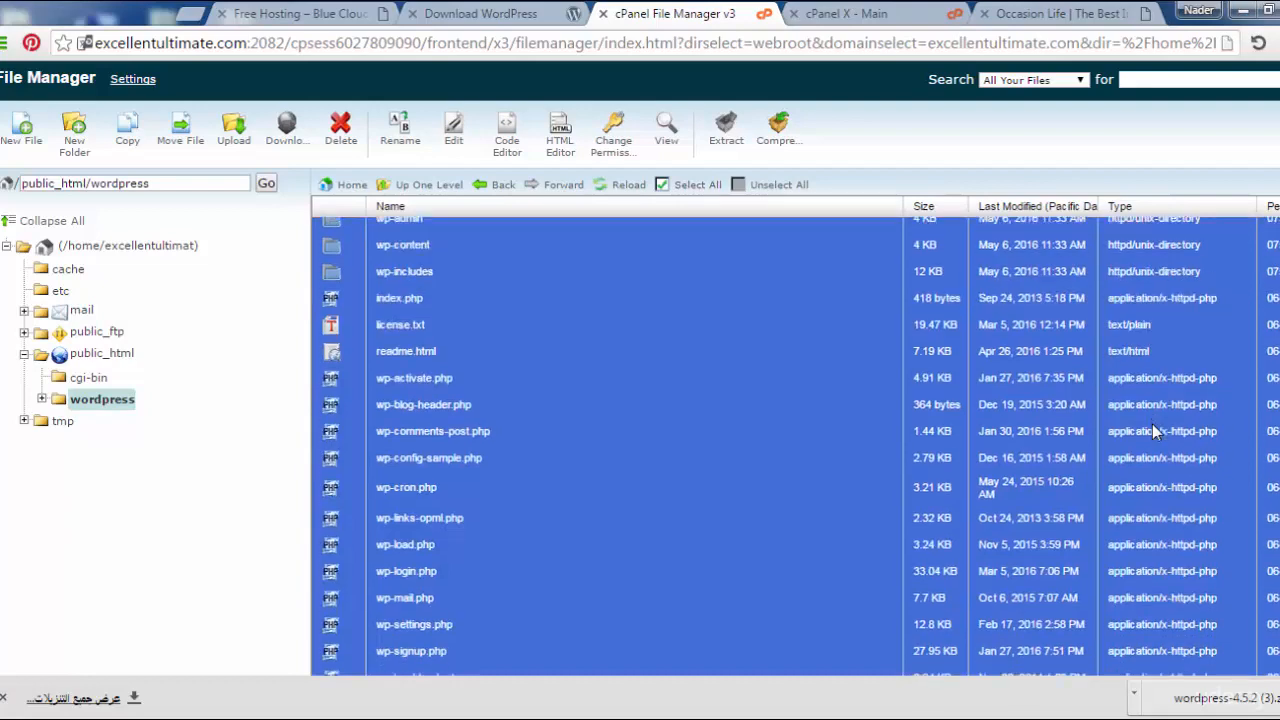
pyautogui.scroll(3)
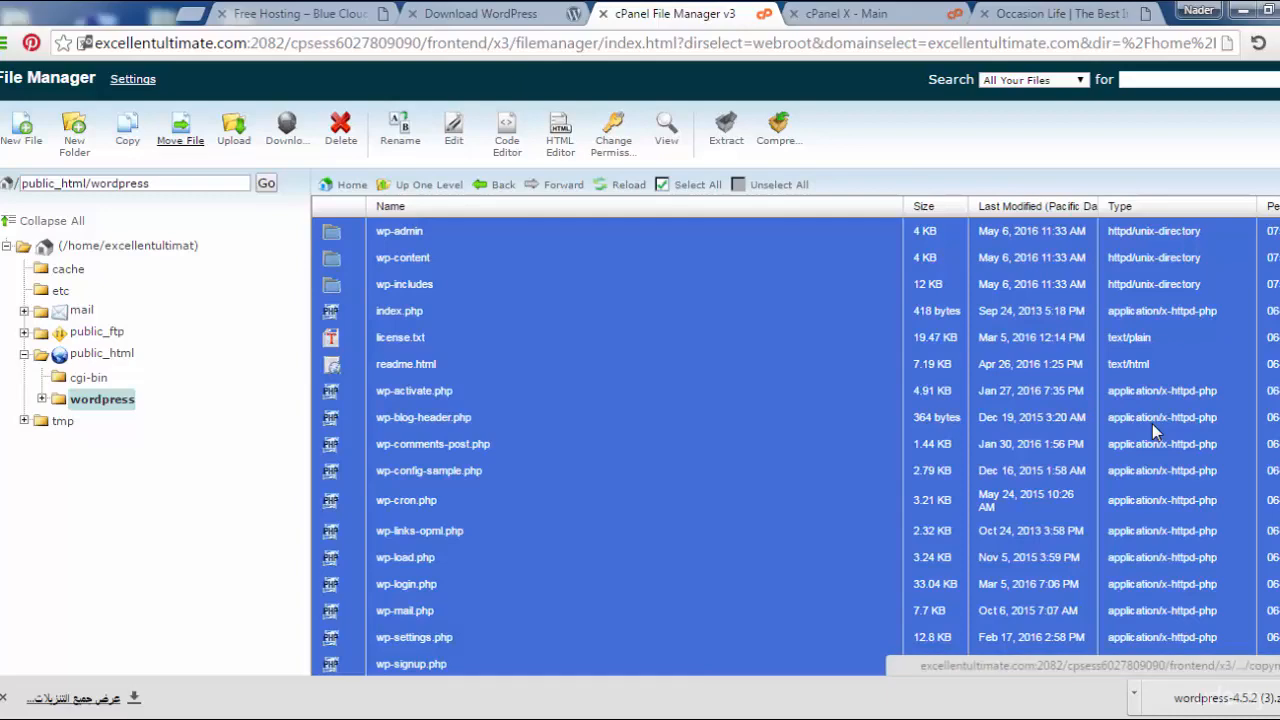
# Move all selected WordPress files to /public_html and reload the listing
pyautogui.click(180, 130)
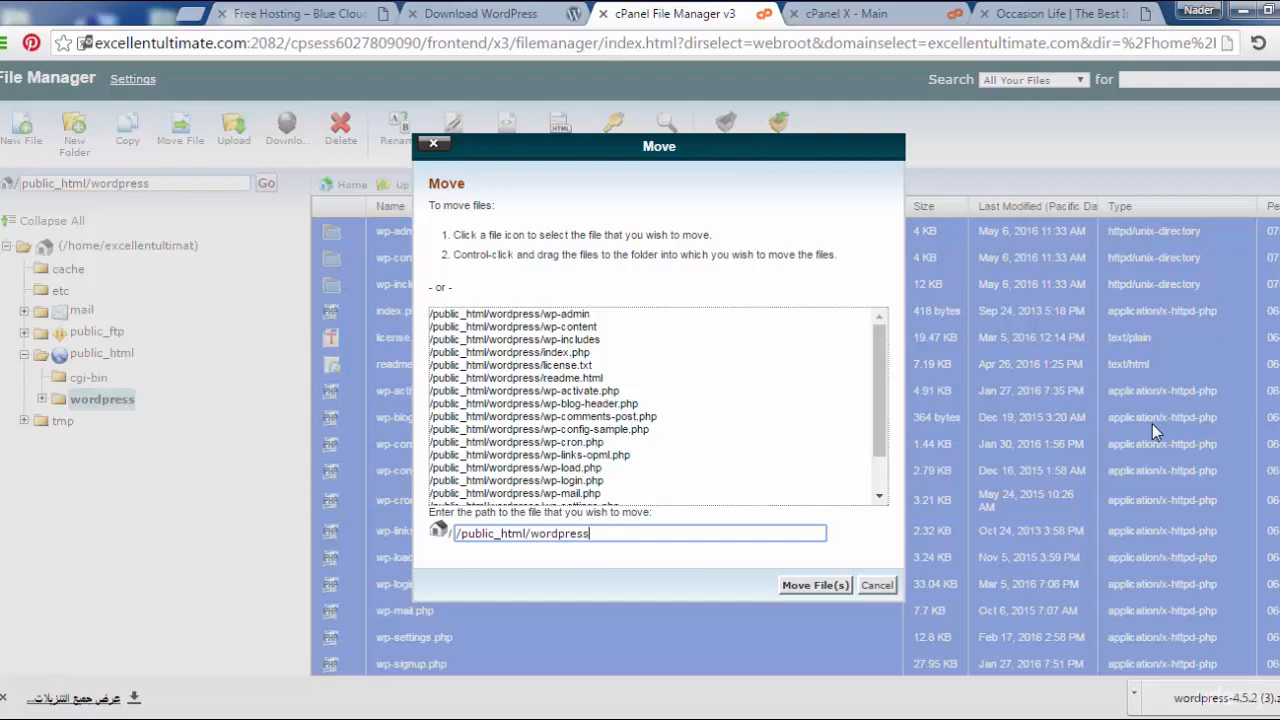
pyautogui.press('BackSpace')
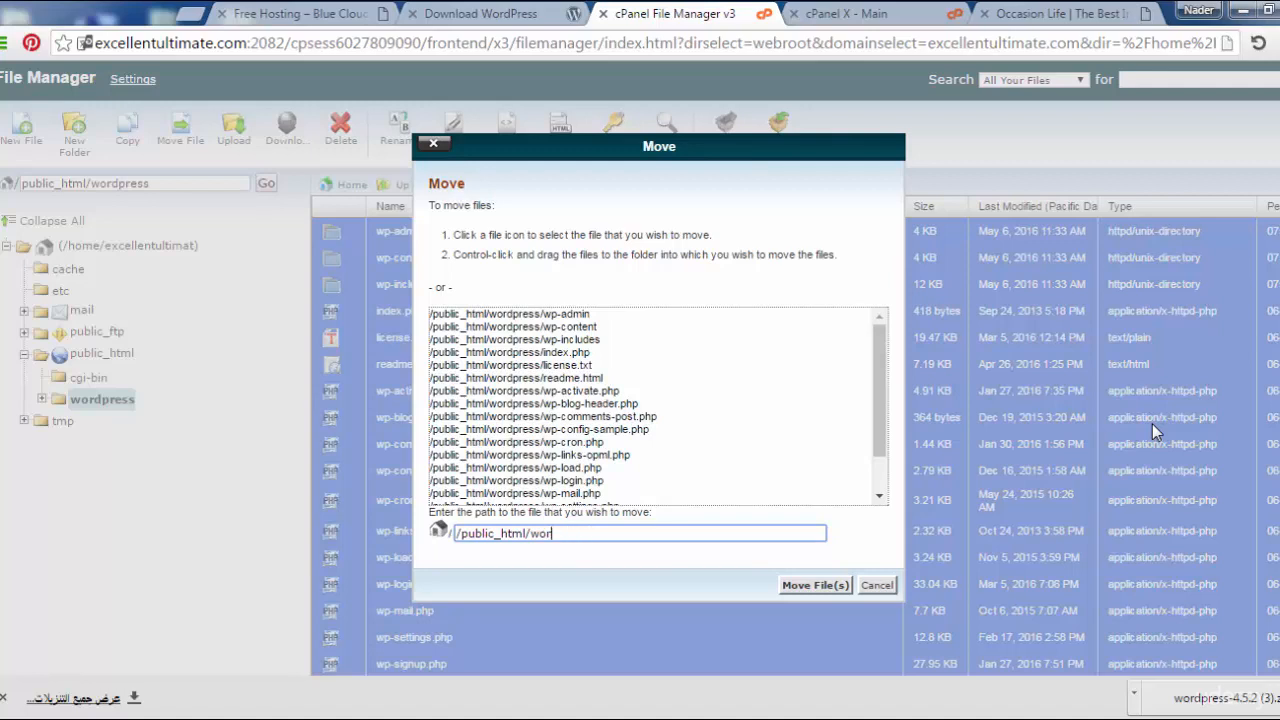
pyautogui.press('Backspace')
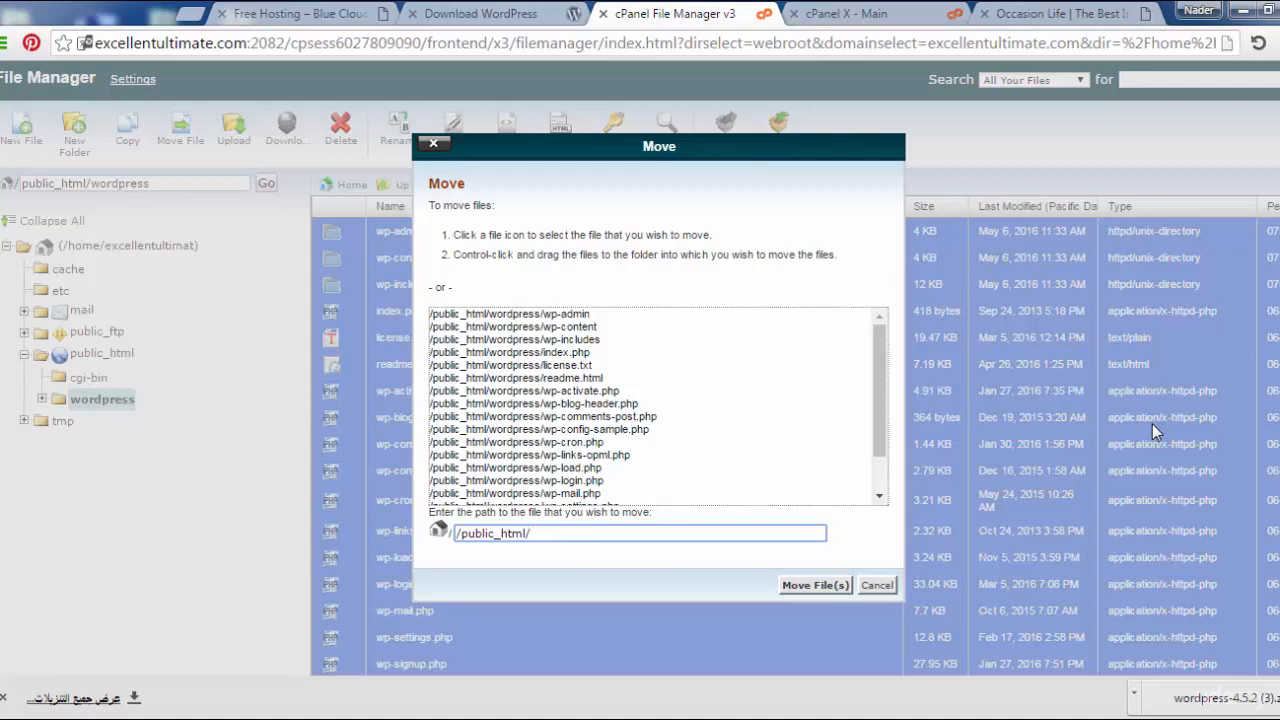
pyautogui.press('Backspace')
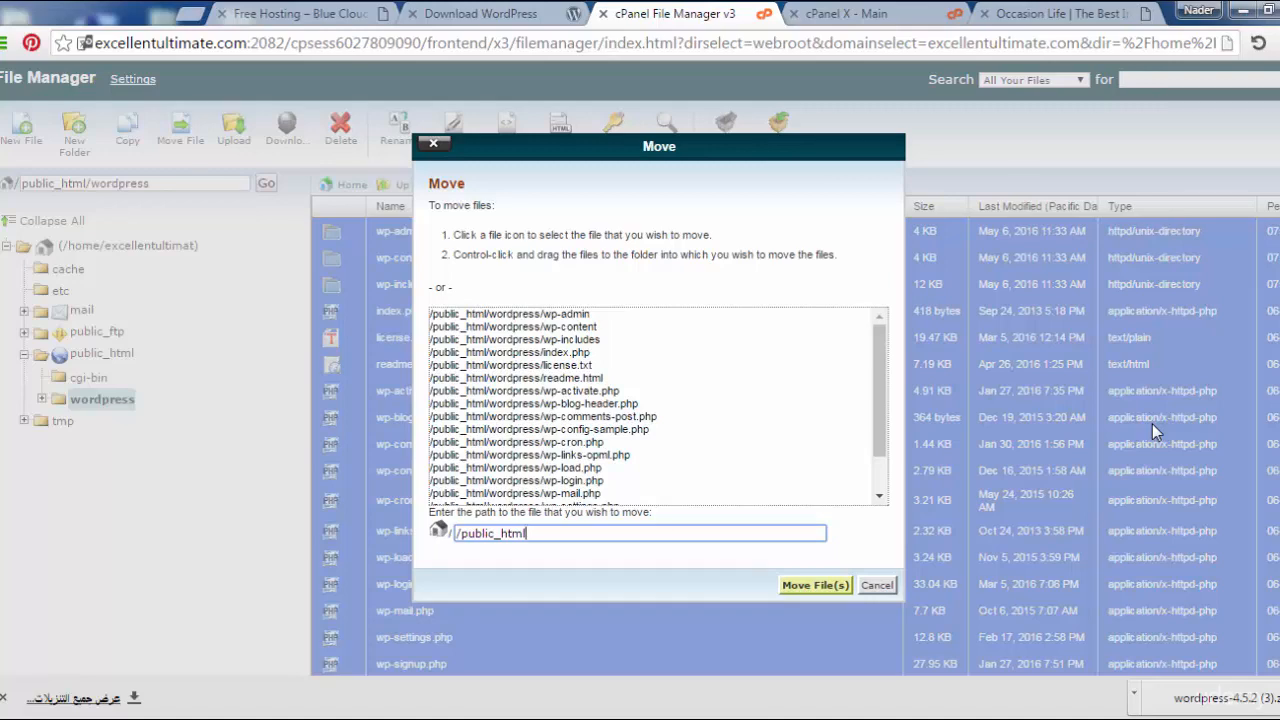
pyautogui.click(815, 585)
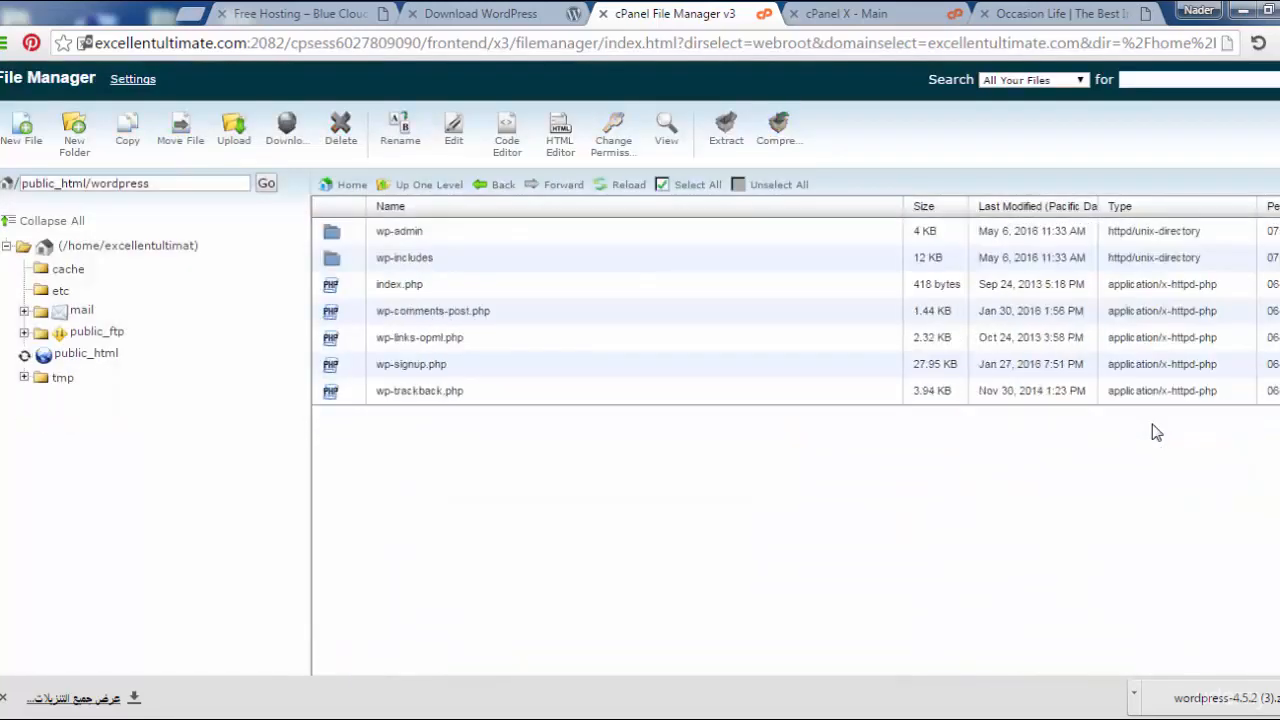
pyautogui.click(101, 398)
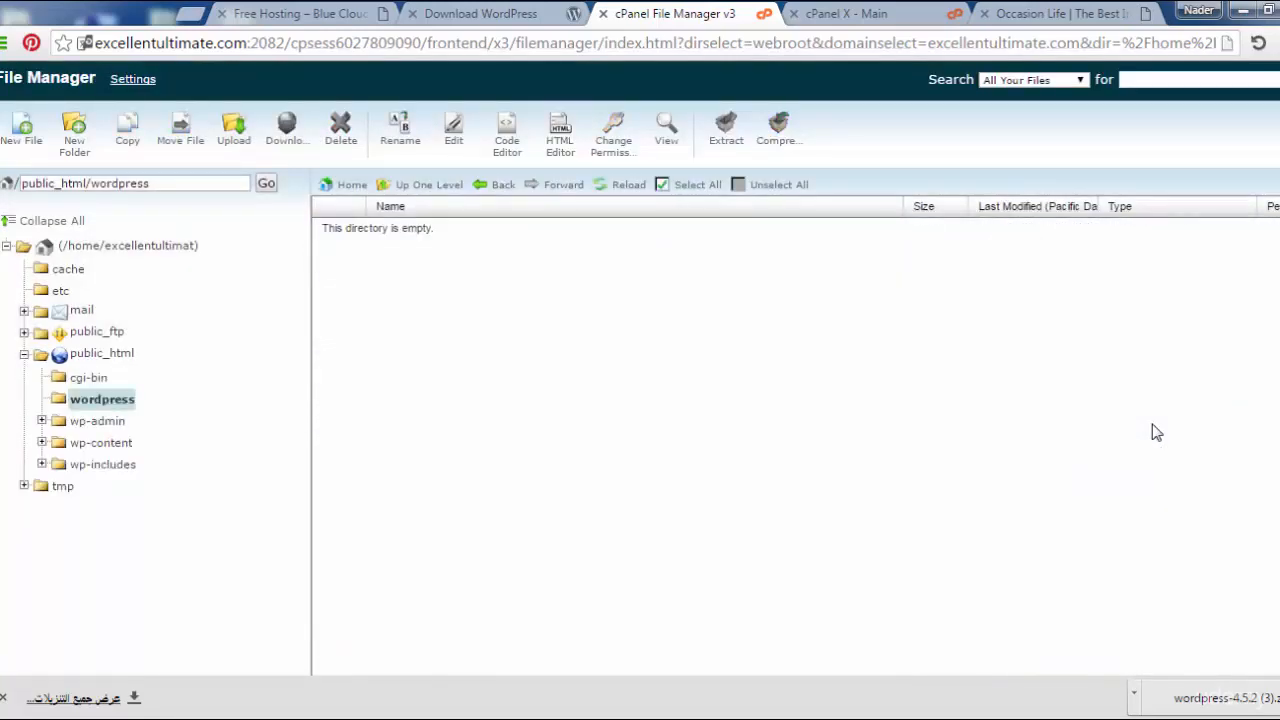